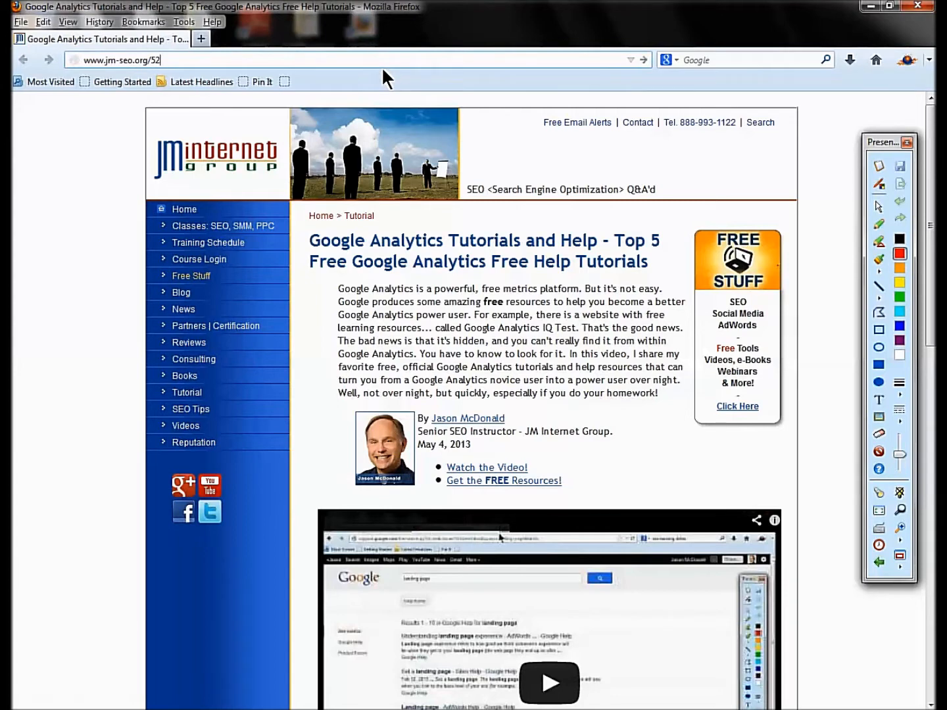
- Load jm-seo.org/52 and continue past the redirect to the Google Analytics tutorials page
{"action": "left_click", "coordinate": [222, 226]}
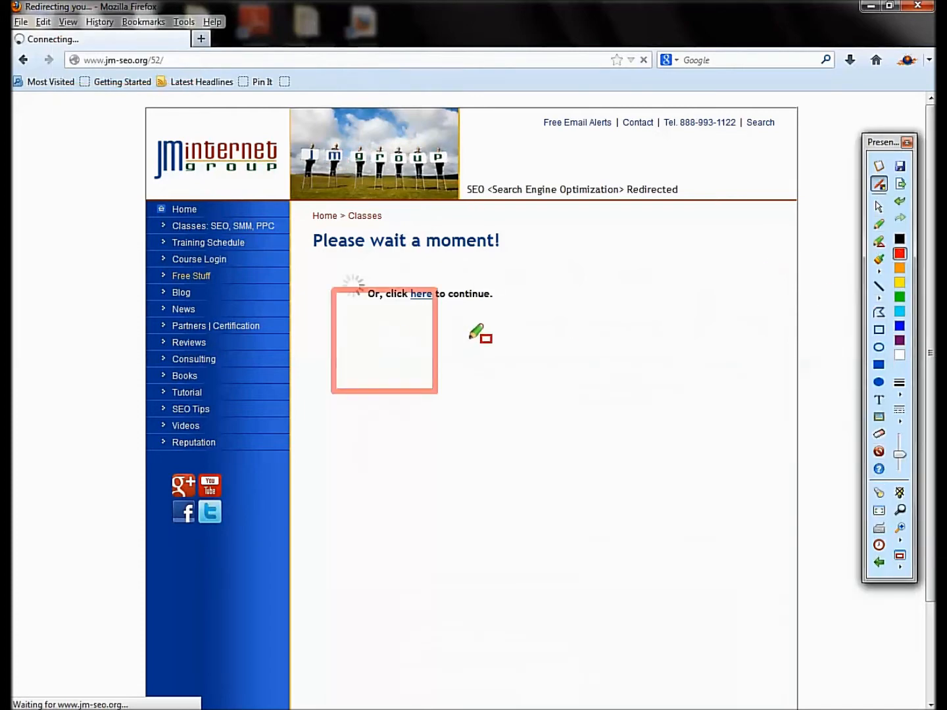
{"action": "left_click", "coordinate": [421, 293]}
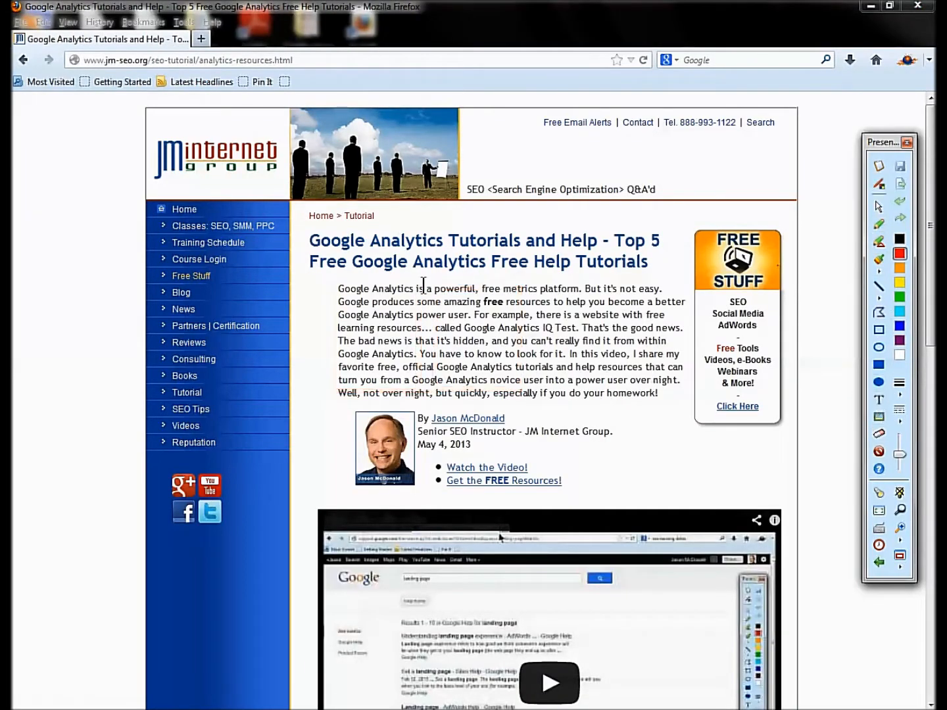
- Bring the numbered resource list into view and open the Google Analytics Help link in a new tab
{"action": "scroll", "scroll_direction": "down", "scroll_amount": 3}
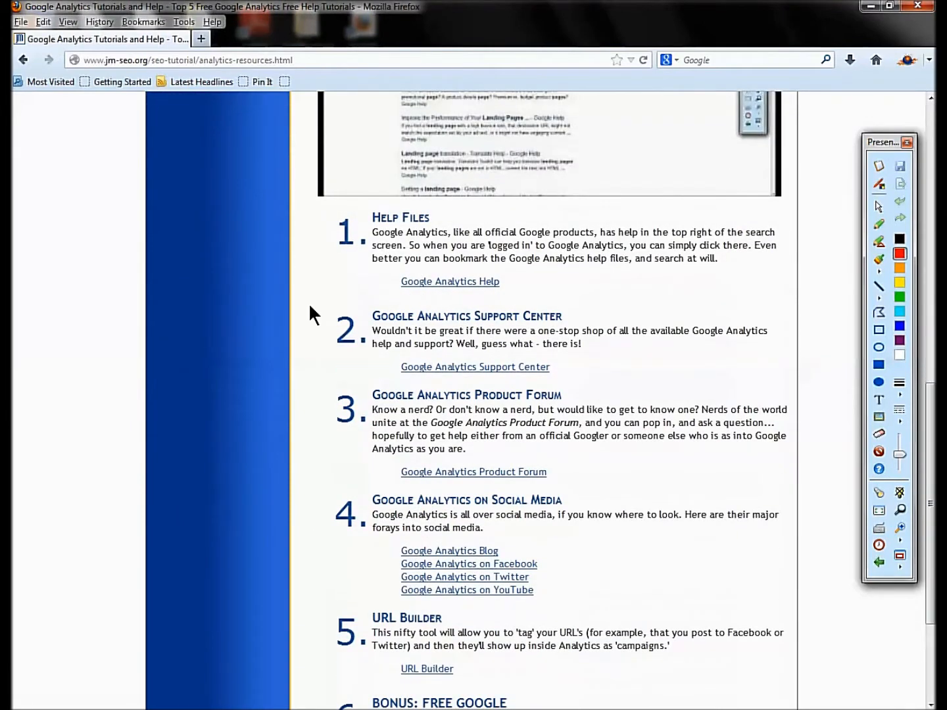
{"action": "mouse_move", "coordinate": [442, 311]}
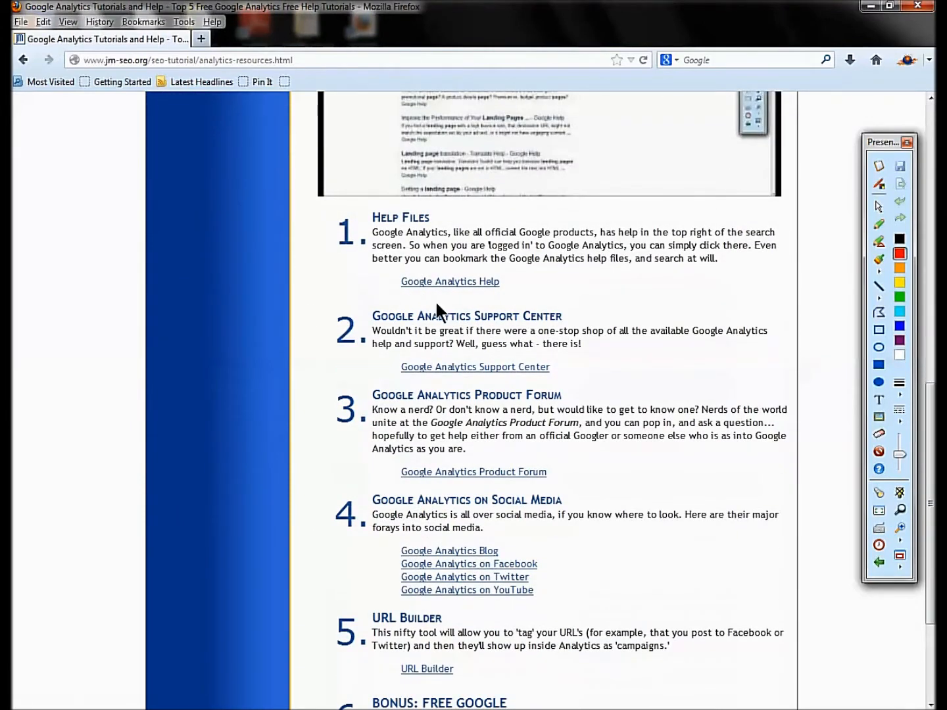
{"action": "double_click", "coordinate": [400, 217]}
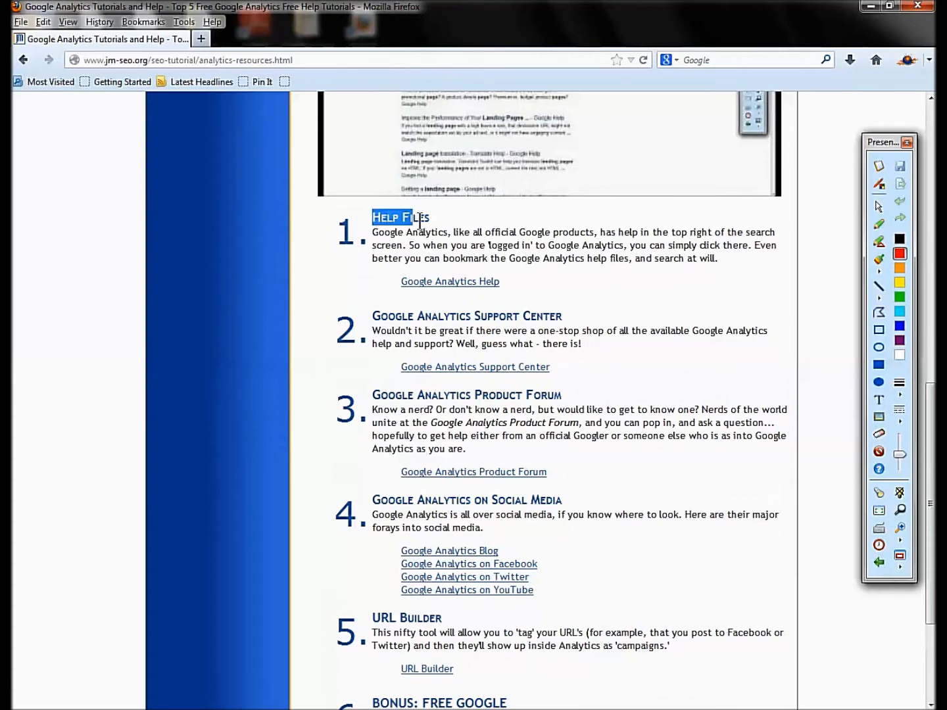
{"action": "mouse_move", "coordinate": [440, 229]}
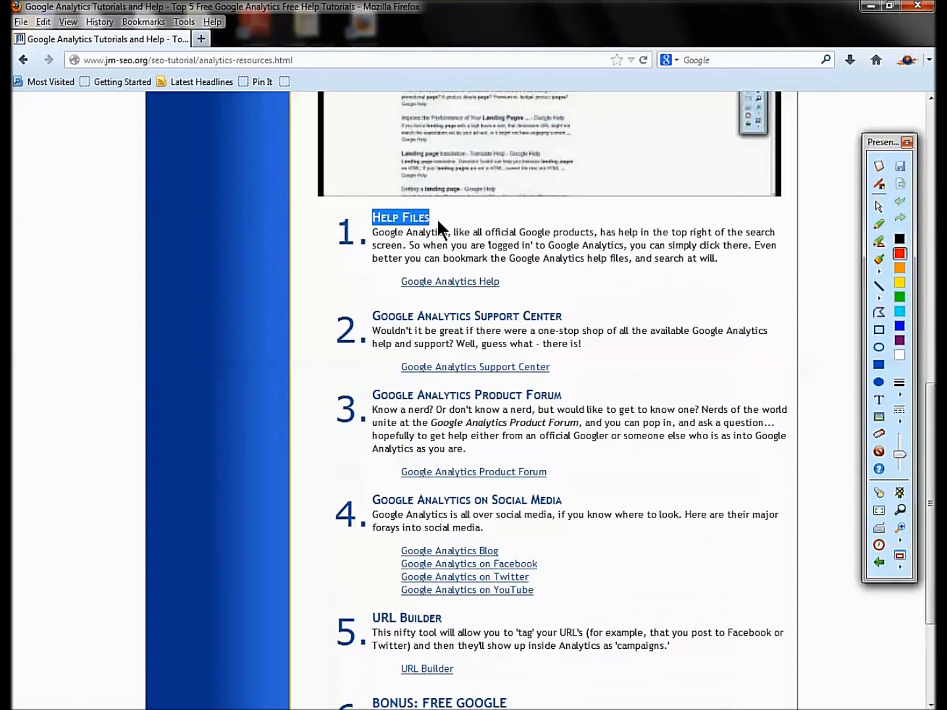
{"action": "mouse_move", "coordinate": [445, 288]}
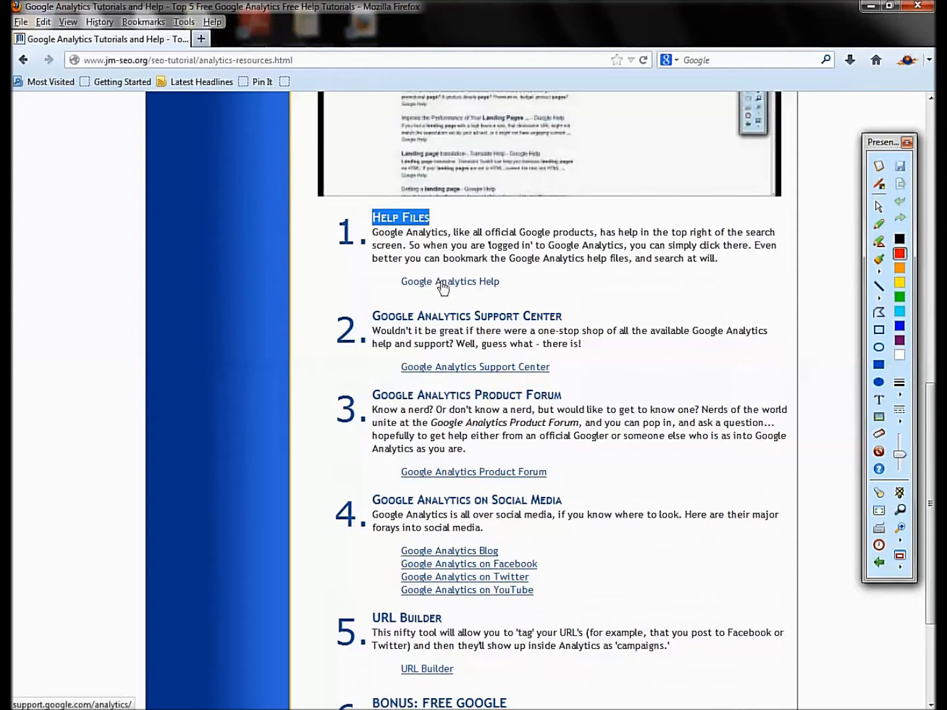
{"action": "left_click", "coordinate": [450, 282]}
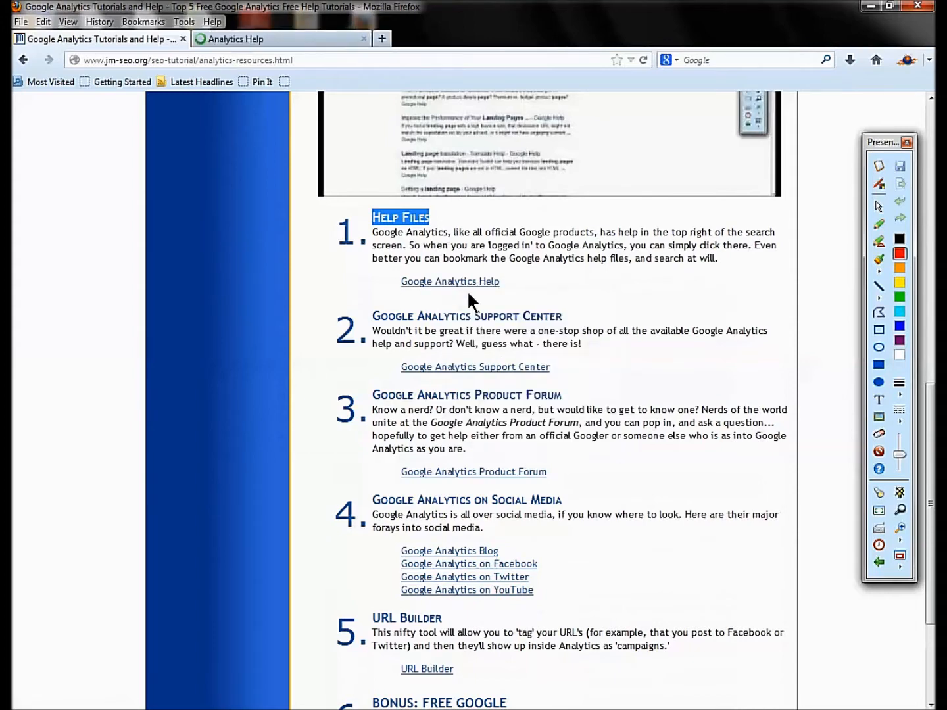
- Search the Google Analytics Help articles for 'goal'
{"action": "left_click", "coordinate": [450, 282]}
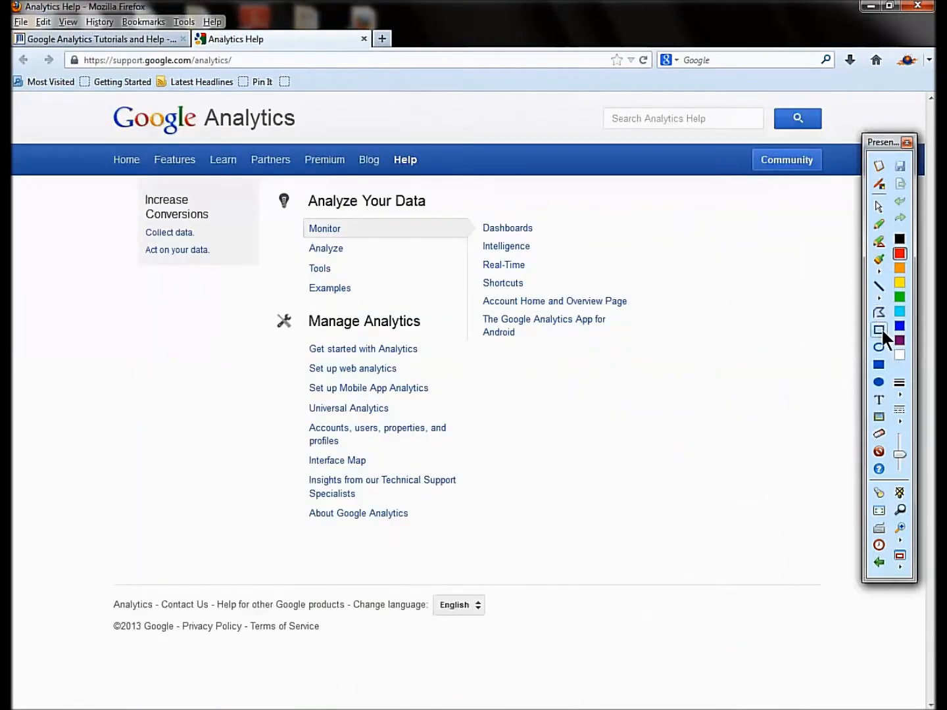
{"action": "left_click", "coordinate": [879, 184]}
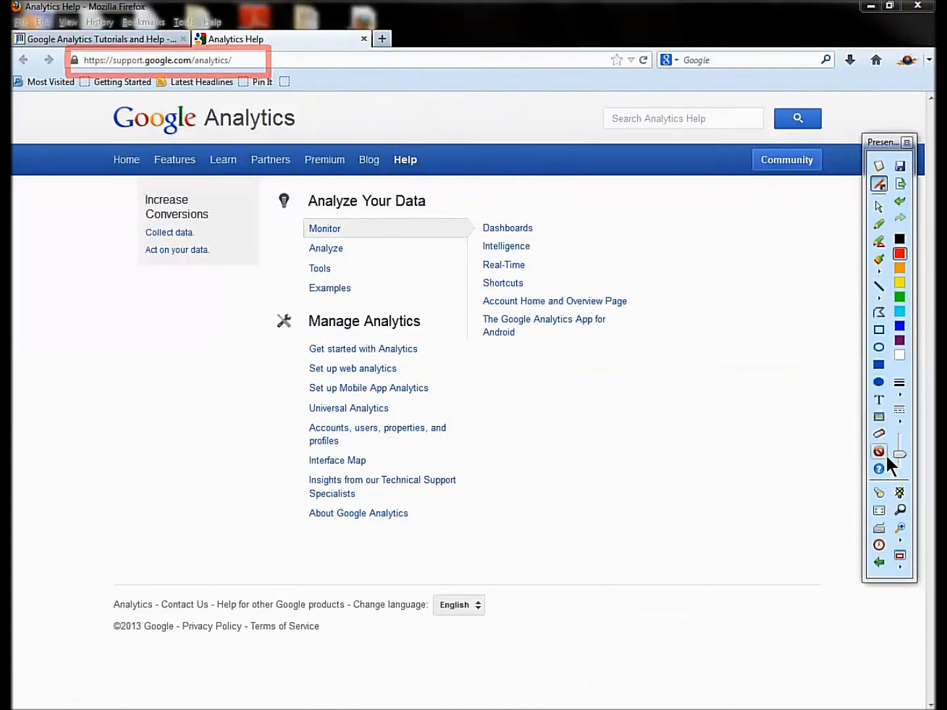
{"action": "left_click", "coordinate": [683, 118]}
{"action": "type", "text": "goal"}
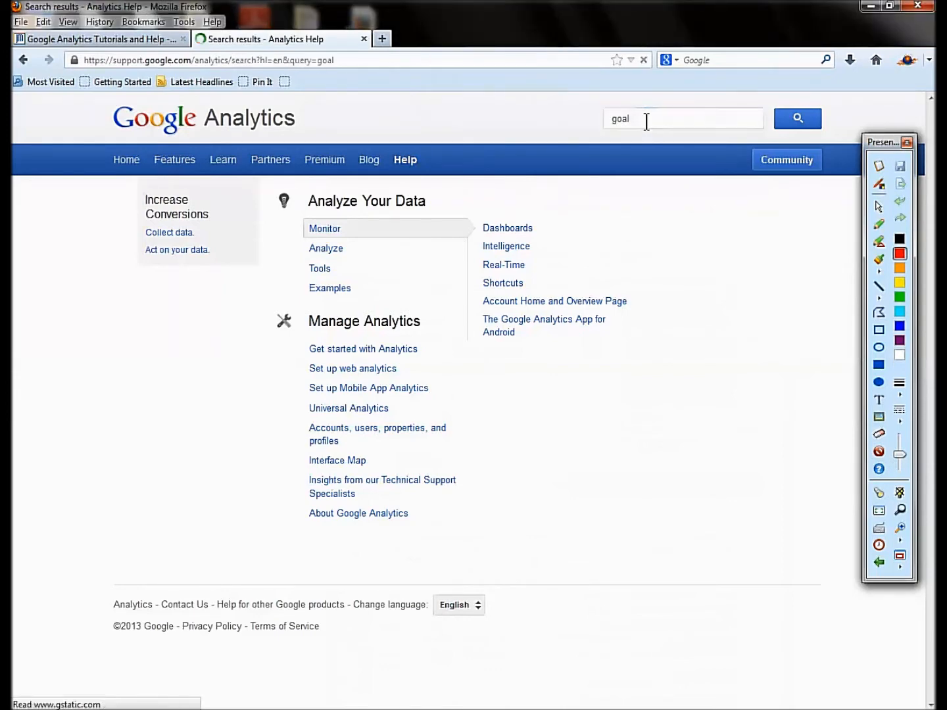
{"action": "left_click", "coordinate": [797, 119]}
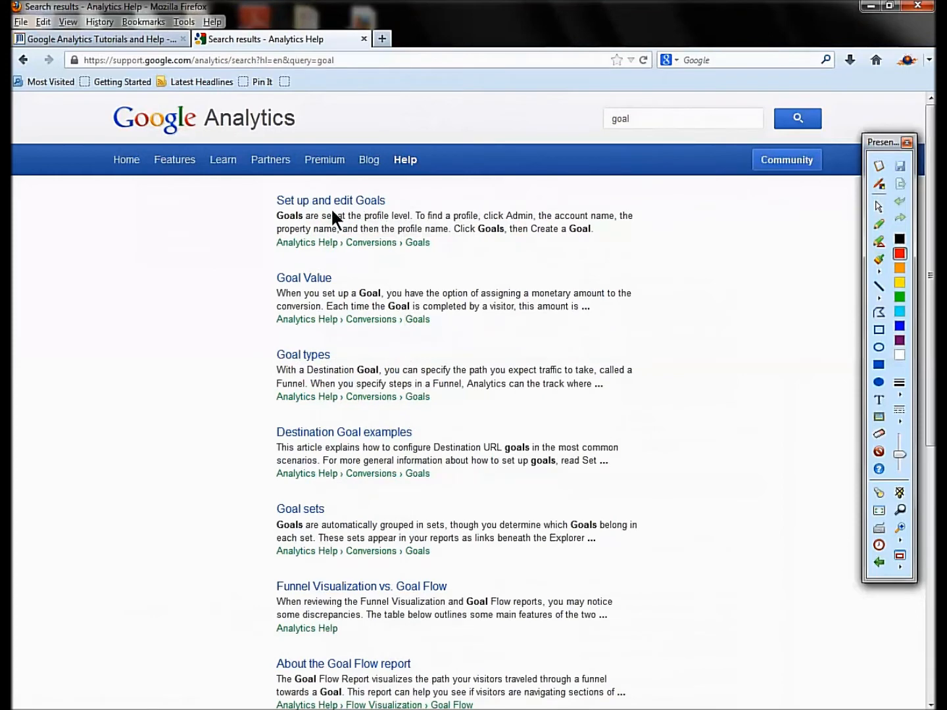
{"action": "mouse_move", "coordinate": [374, 287]}
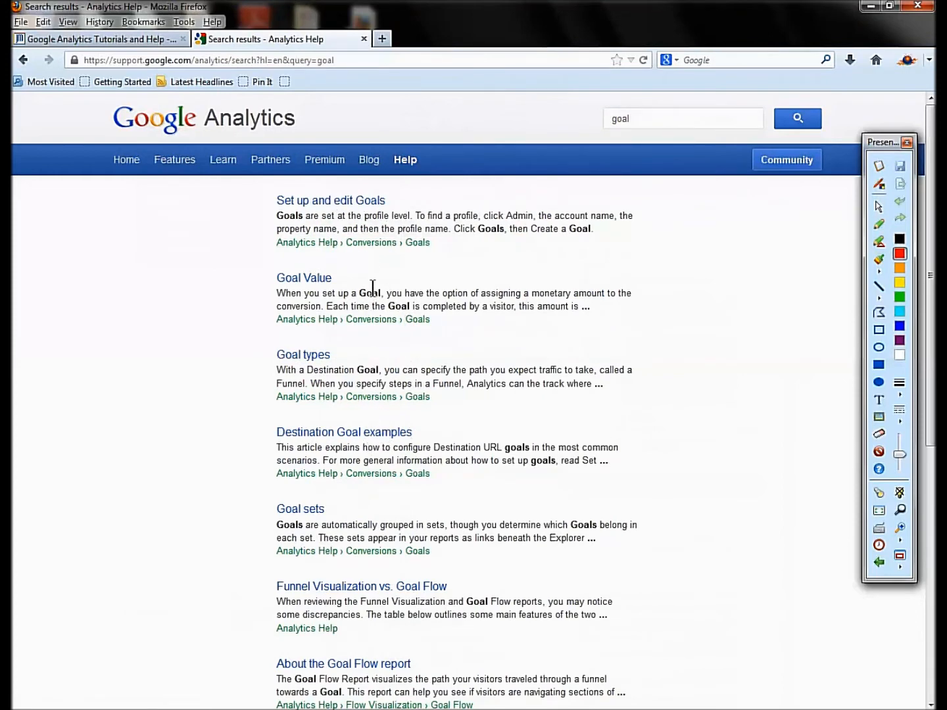
{"action": "mouse_move", "coordinate": [24, 59]}
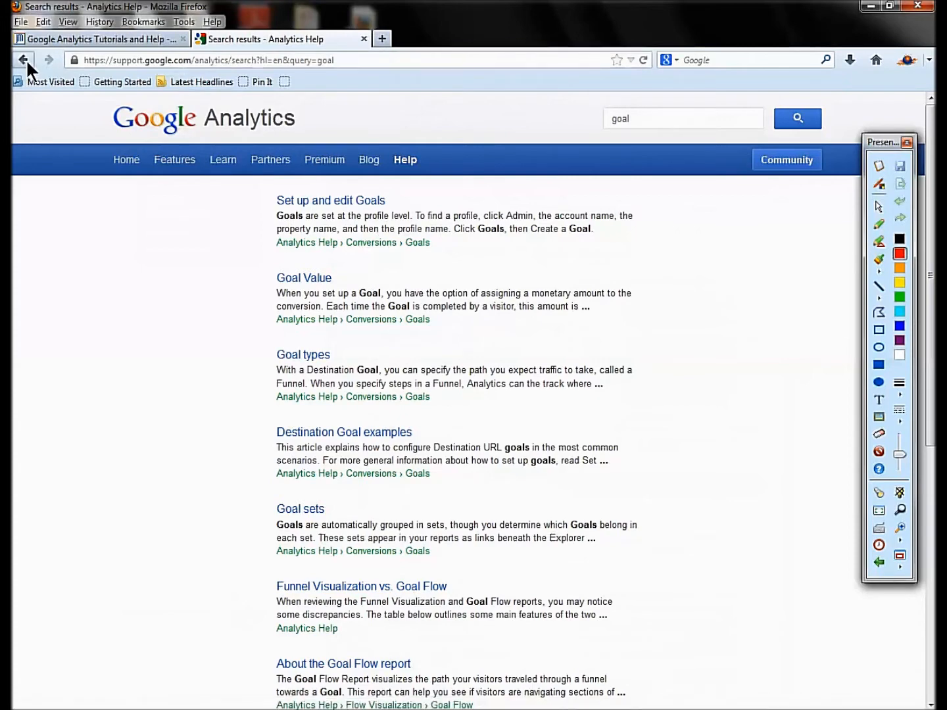
- Return to the help home page and switch back to the tutorials page
{"action": "left_click", "coordinate": [23, 61]}
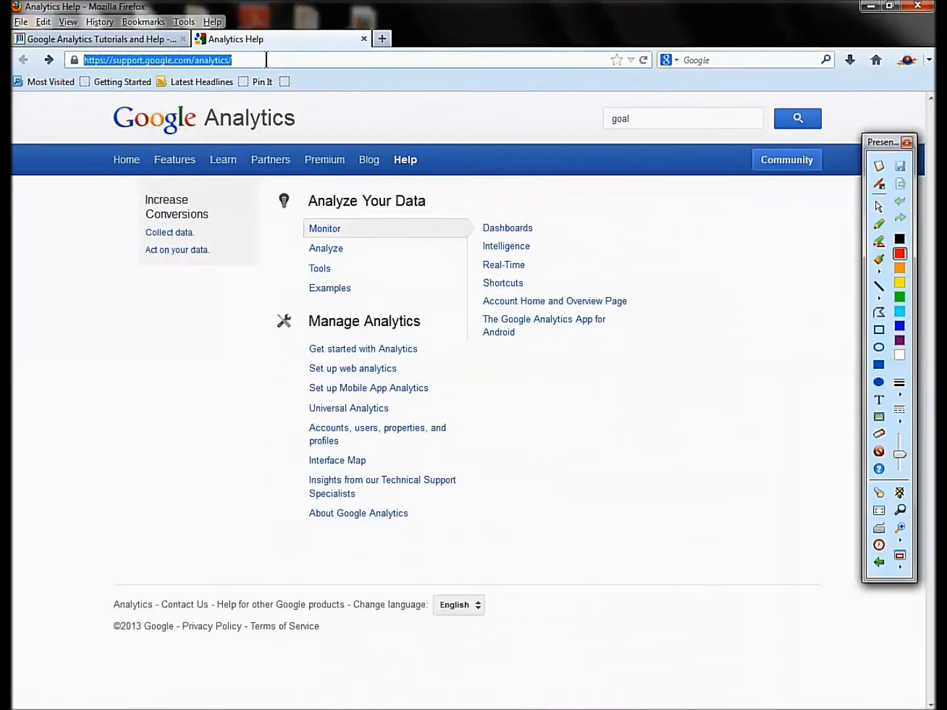
{"action": "mouse_move", "coordinate": [374, 434]}
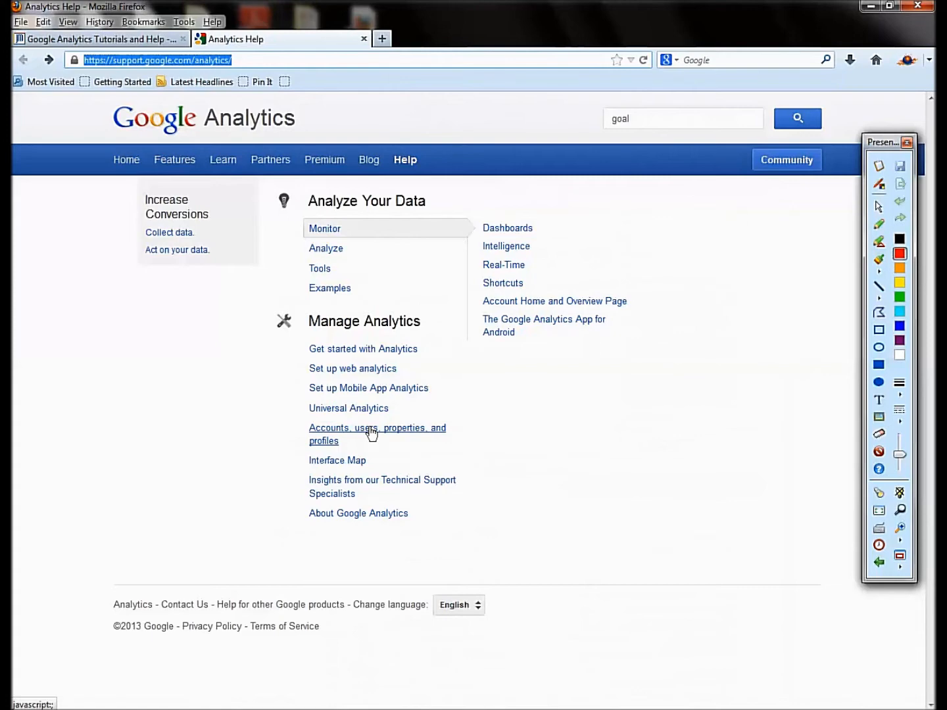
{"action": "mouse_move", "coordinate": [345, 29]}
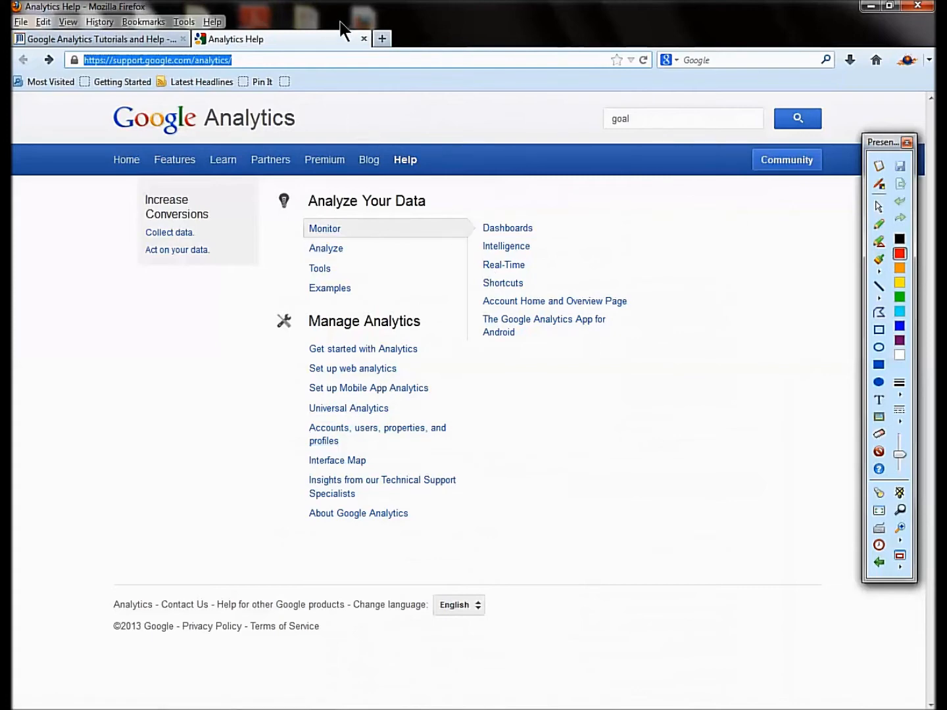
{"action": "left_click", "coordinate": [99, 39]}
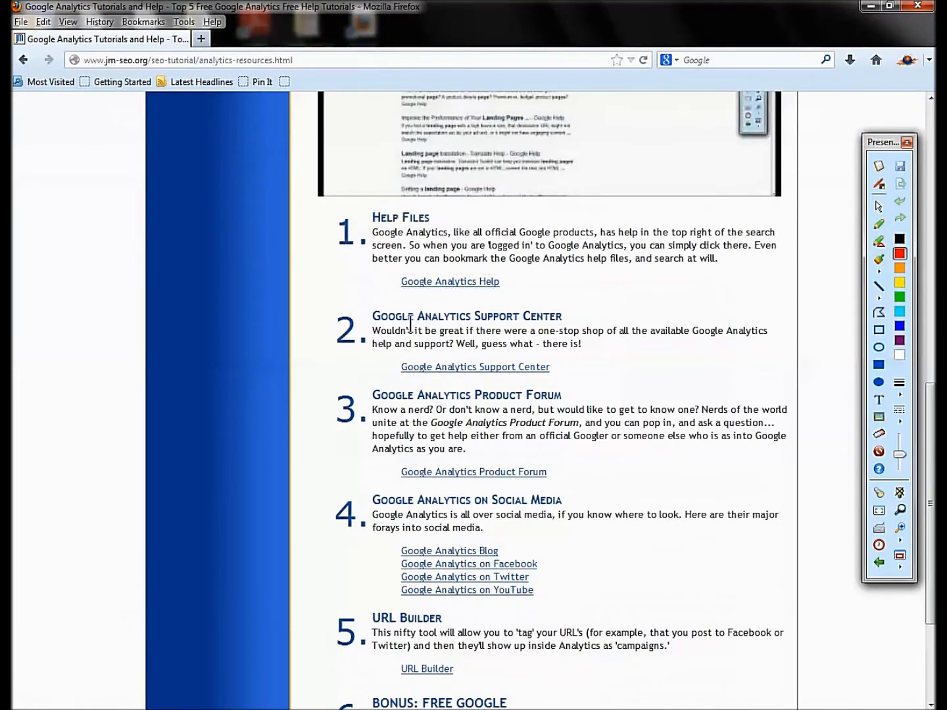
- Visit google.com/analytics in a new tab, then return to the Support Center link's options
{"action": "double_click", "coordinate": [466, 316]}
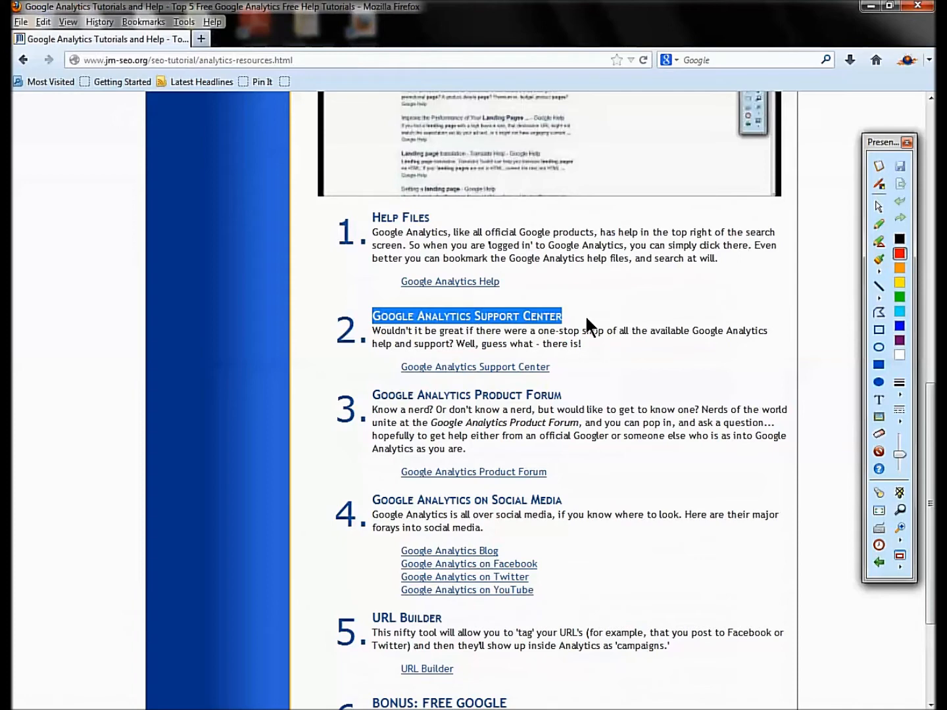
{"action": "mouse_move", "coordinate": [584, 323]}
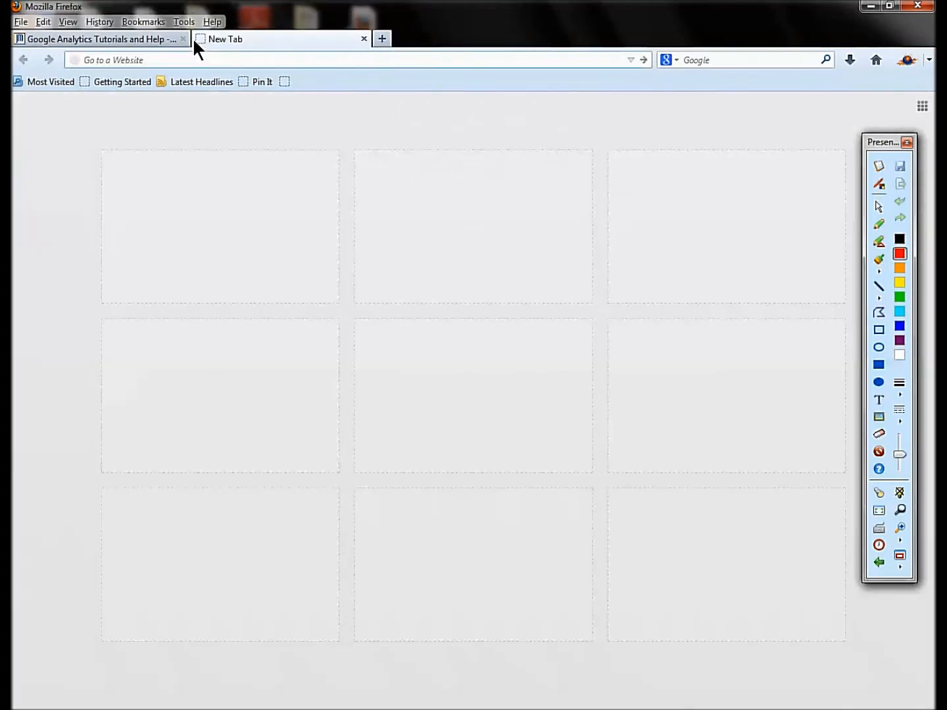
{"action": "type", "text": "google.com/analytics/"}
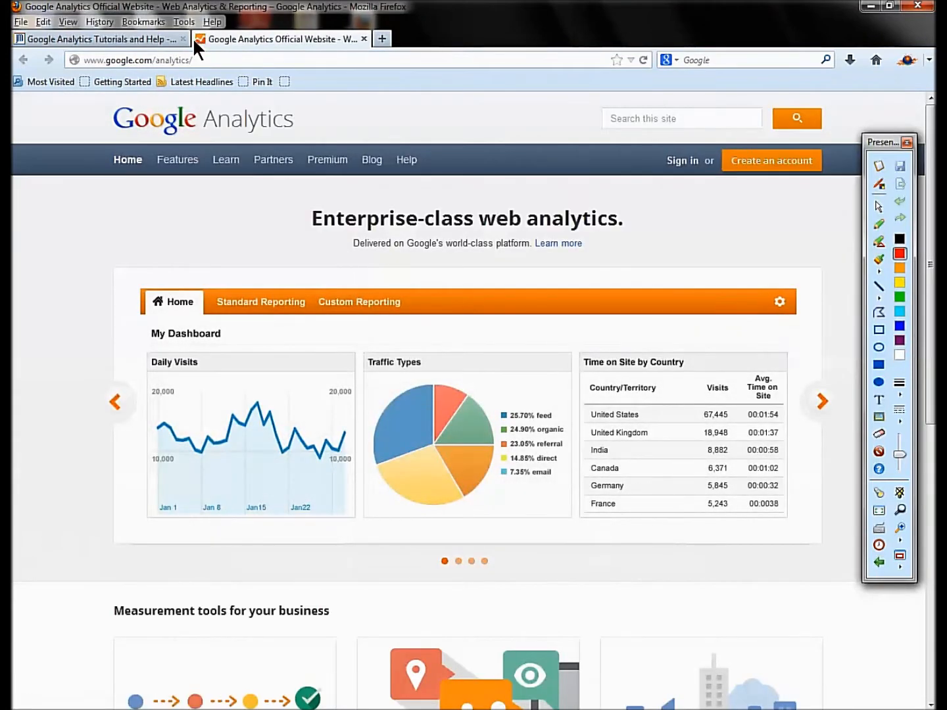
{"action": "left_click", "coordinate": [99, 39]}
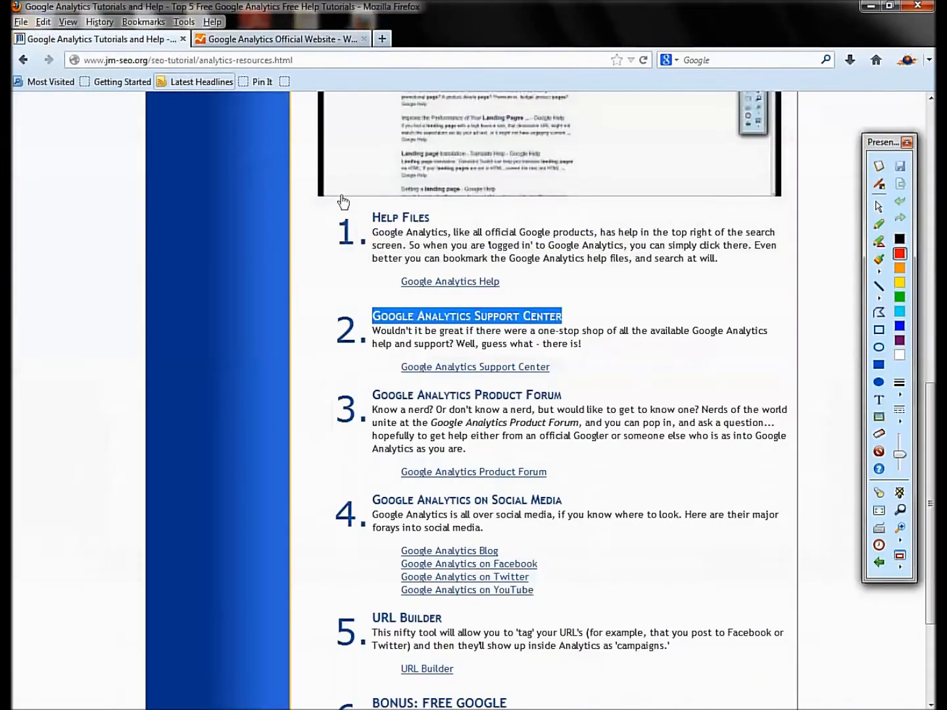
{"action": "right_click", "coordinate": [475, 366]}
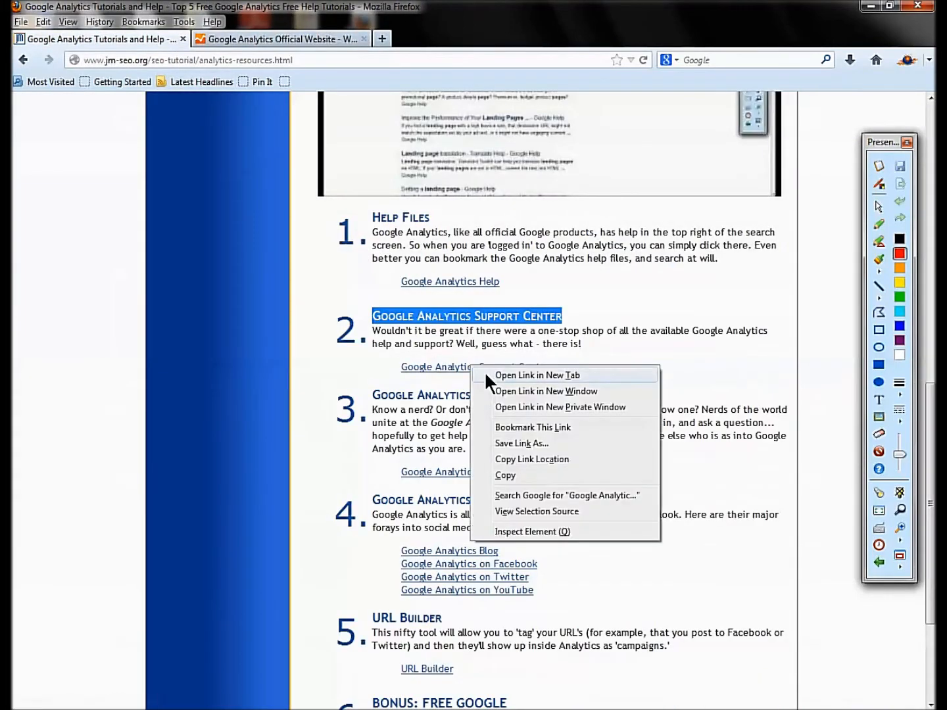
{"action": "left_click", "coordinate": [537, 375]}
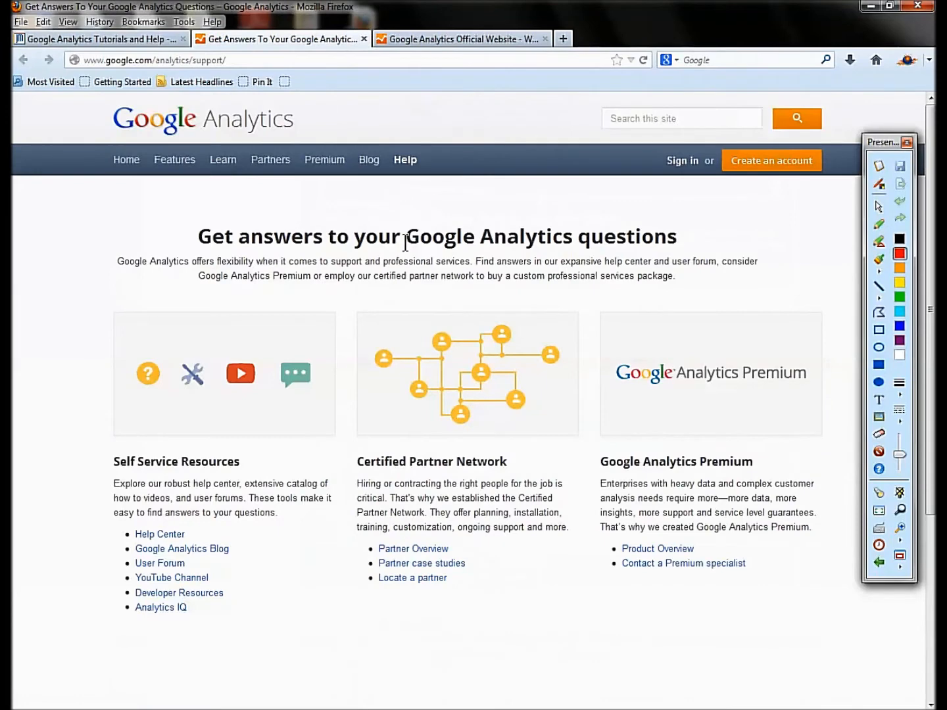
{"action": "mouse_move", "coordinate": [181, 630]}
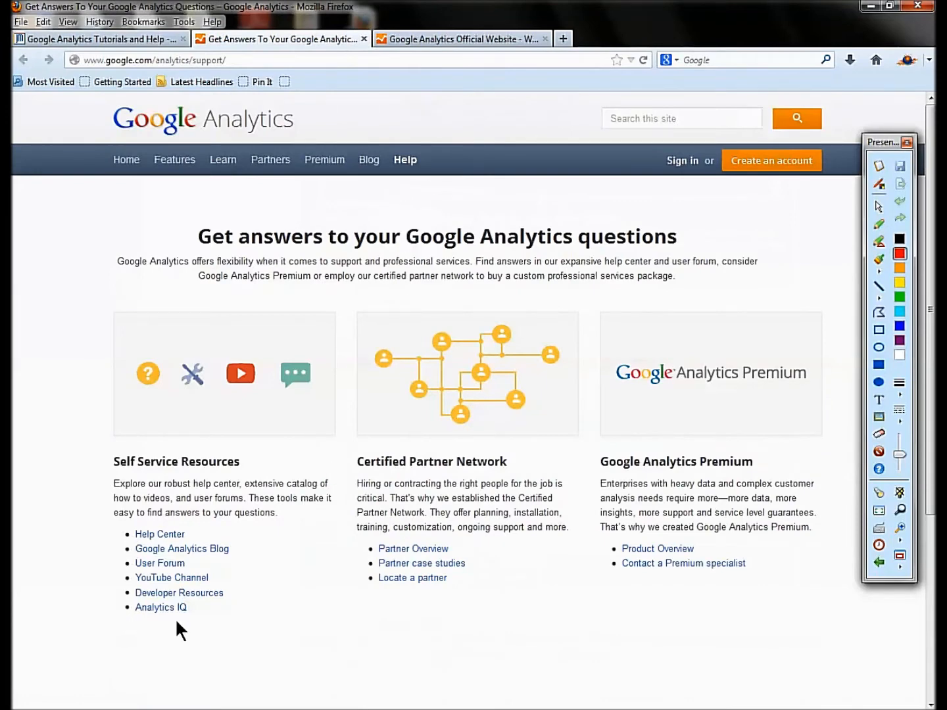
{"action": "mouse_move", "coordinate": [226, 584]}
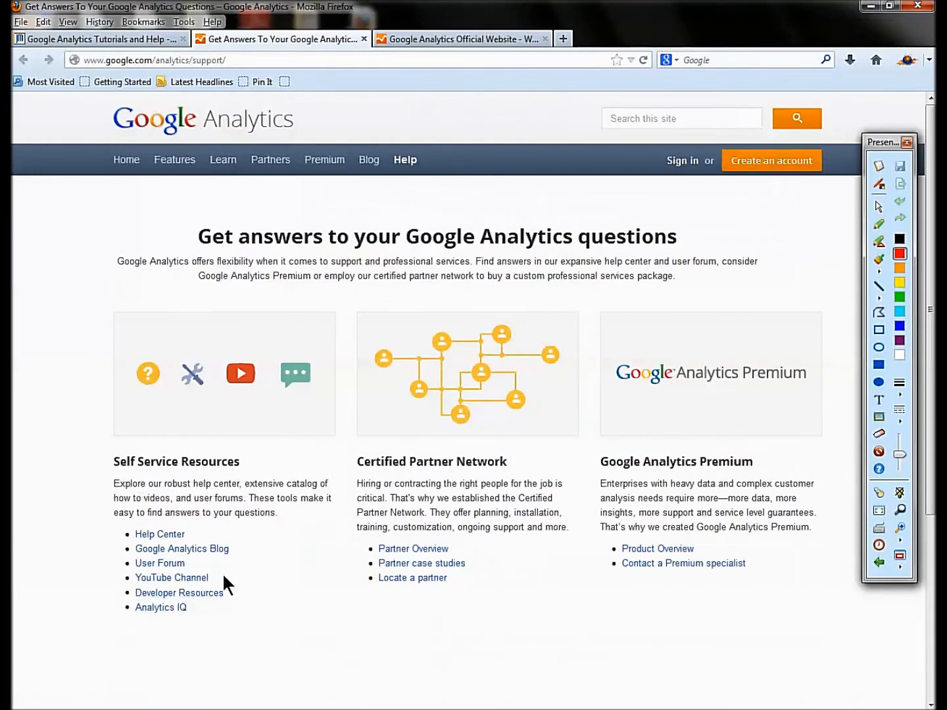
{"action": "mouse_move", "coordinate": [403, 513]}
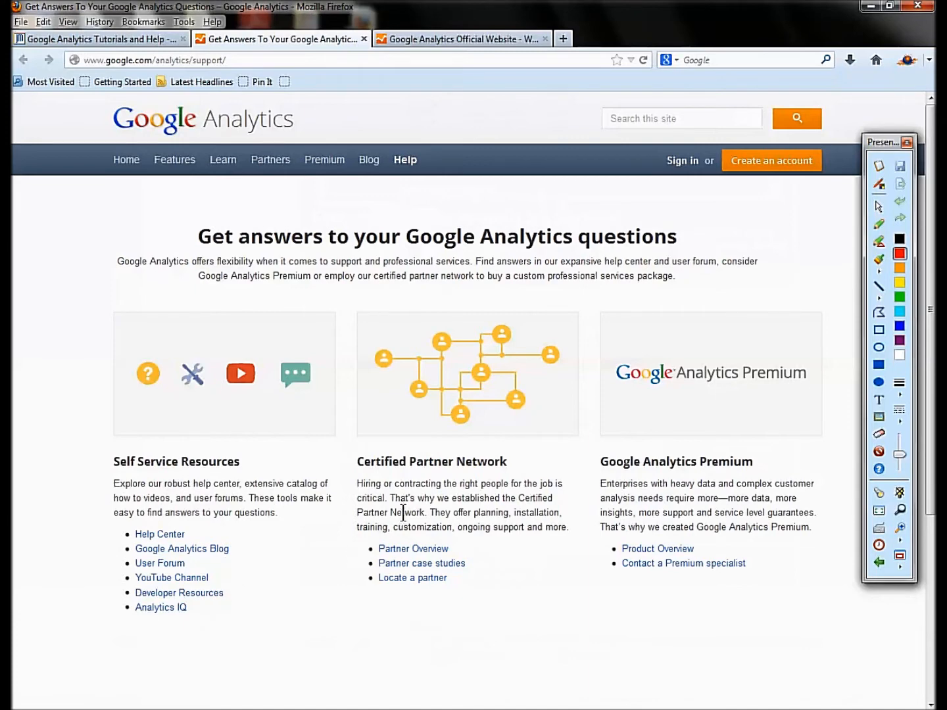
{"action": "mouse_move", "coordinate": [426, 581]}
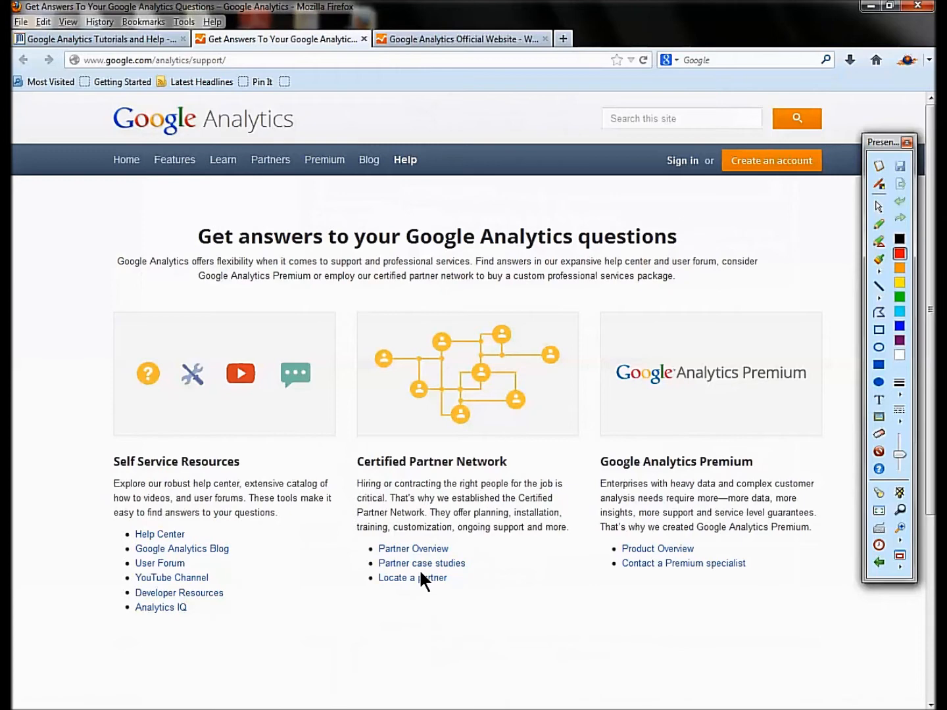
{"action": "double_click", "coordinate": [724, 461]}
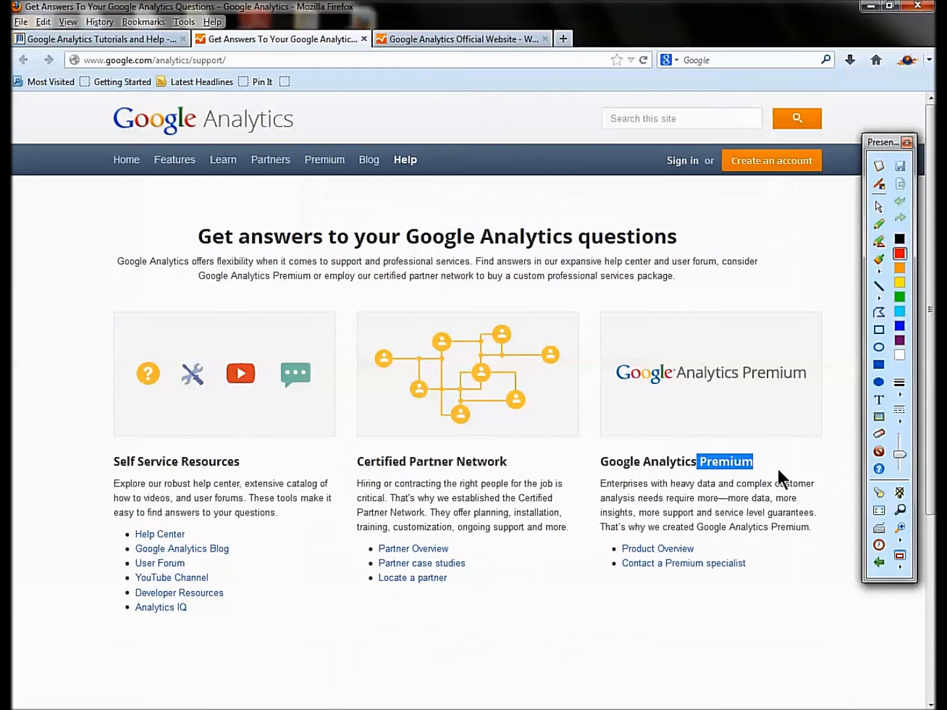
{"action": "mouse_move", "coordinate": [705, 531]}
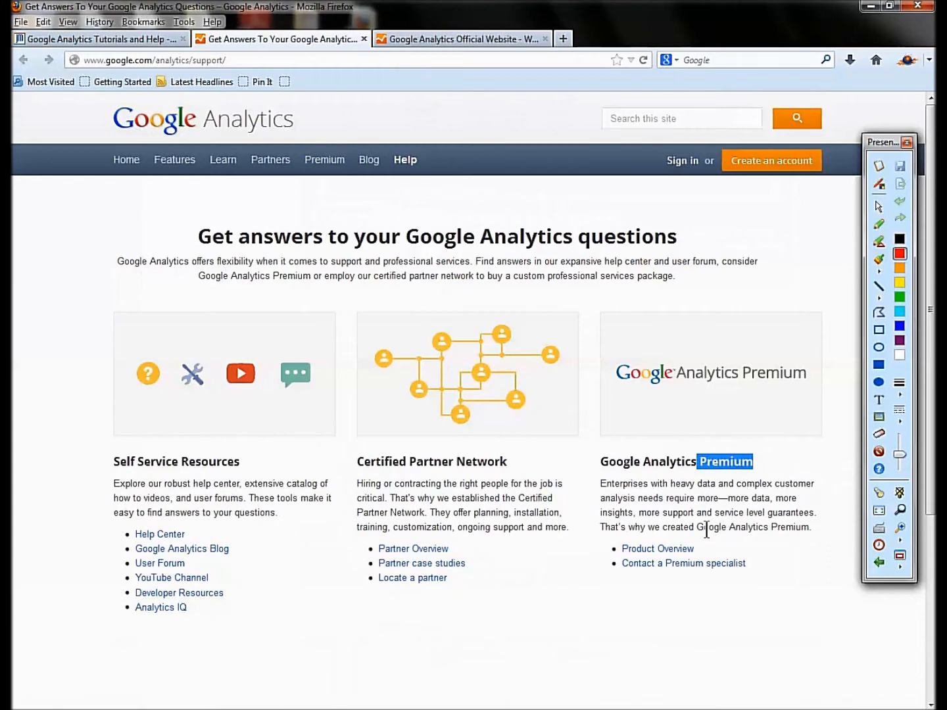
{"action": "mouse_move", "coordinate": [487, 580]}
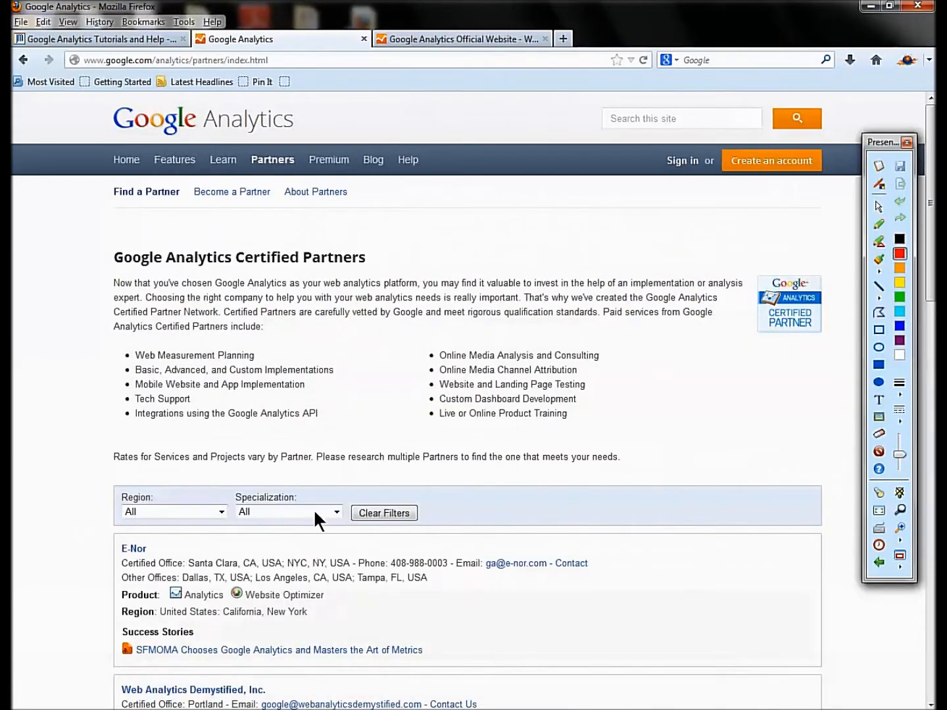
{"action": "mouse_move", "coordinate": [242, 373]}
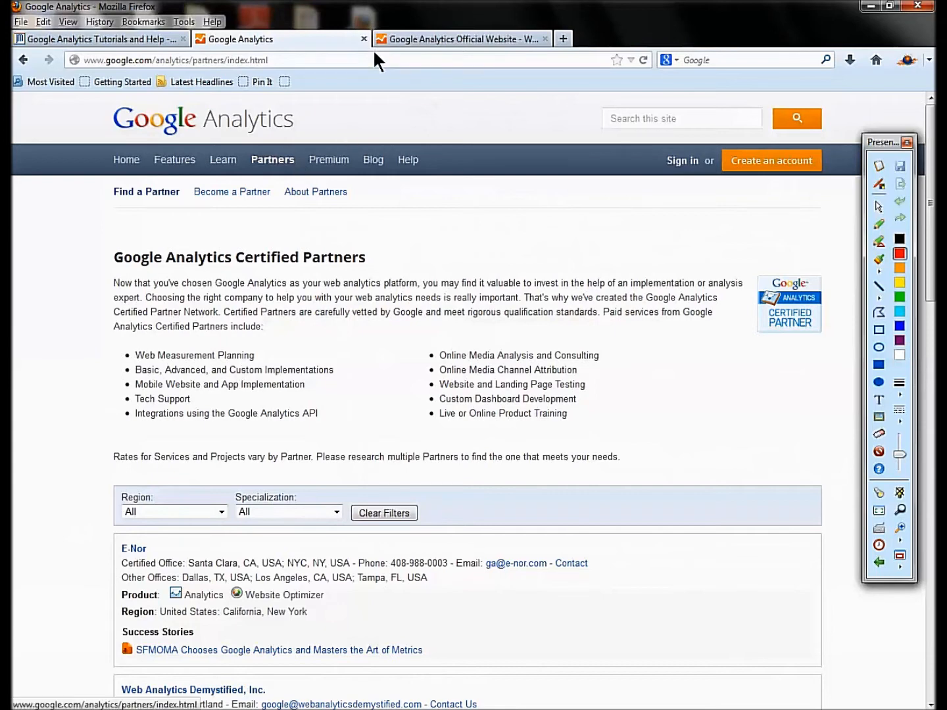
- Close the official website and Certified Partners tabs, leaving only the tutorials page
{"action": "left_click", "coordinate": [545, 39]}
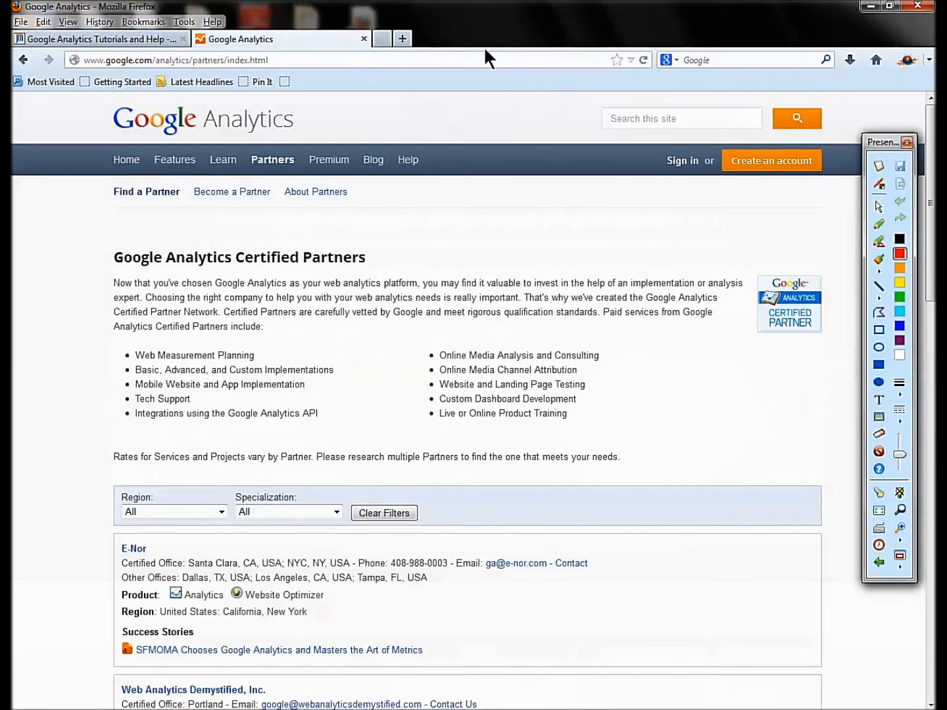
{"action": "left_click", "coordinate": [98, 39]}
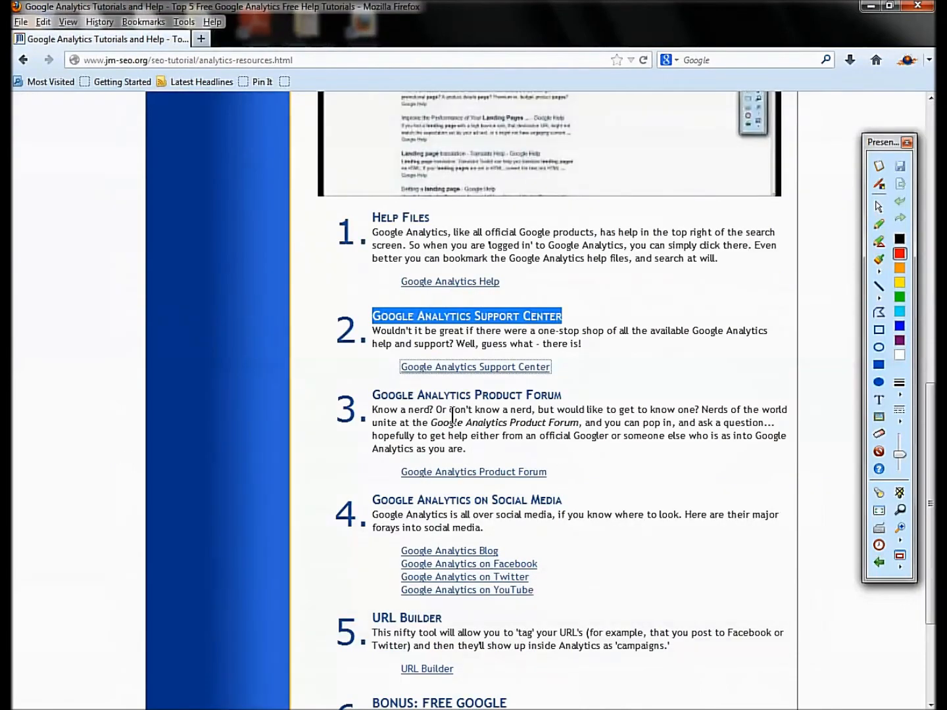
- Open the Google Analytics Product Forum (resource 3) in a new tab
{"action": "scroll", "scroll_direction": "down", "scroll_amount": 3}
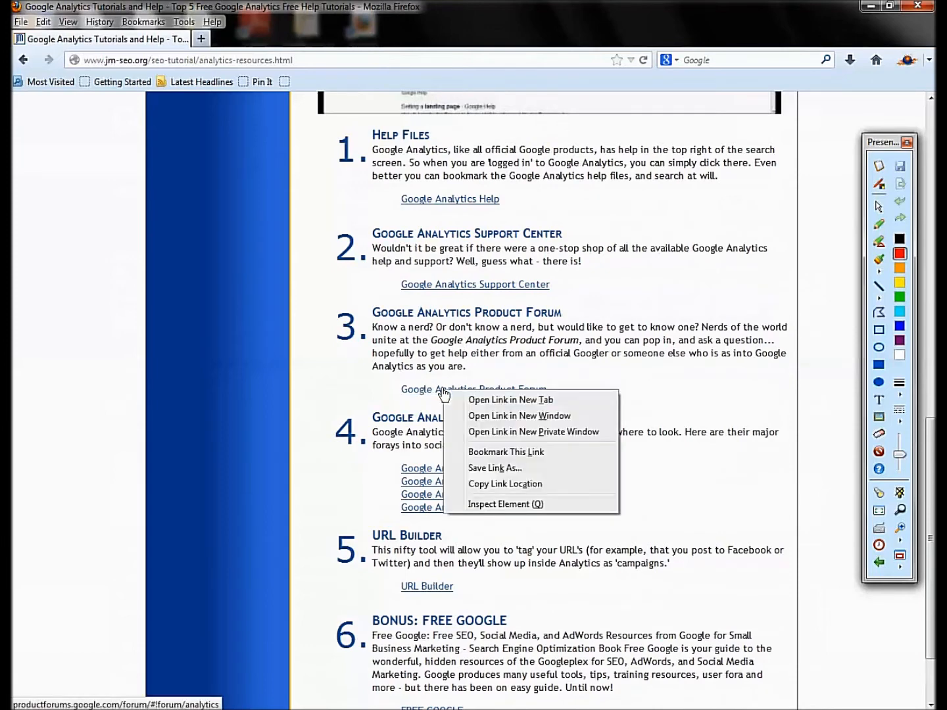
{"action": "left_click", "coordinate": [510, 400]}
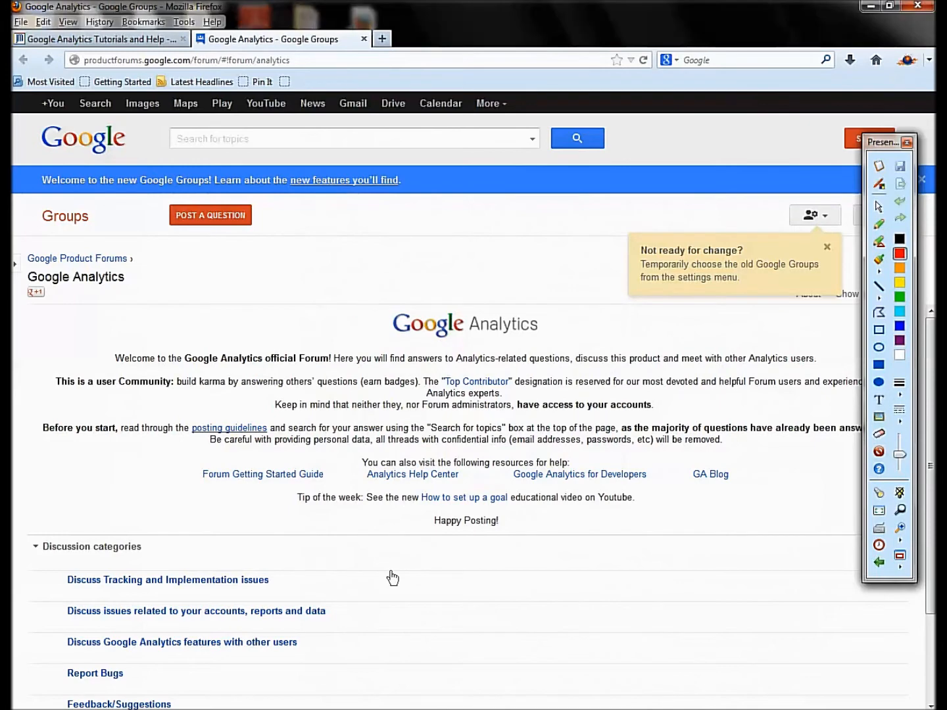
- View the Tracking and Implementation issues topics, then close the forum tab
{"action": "left_click", "coordinate": [168, 579]}
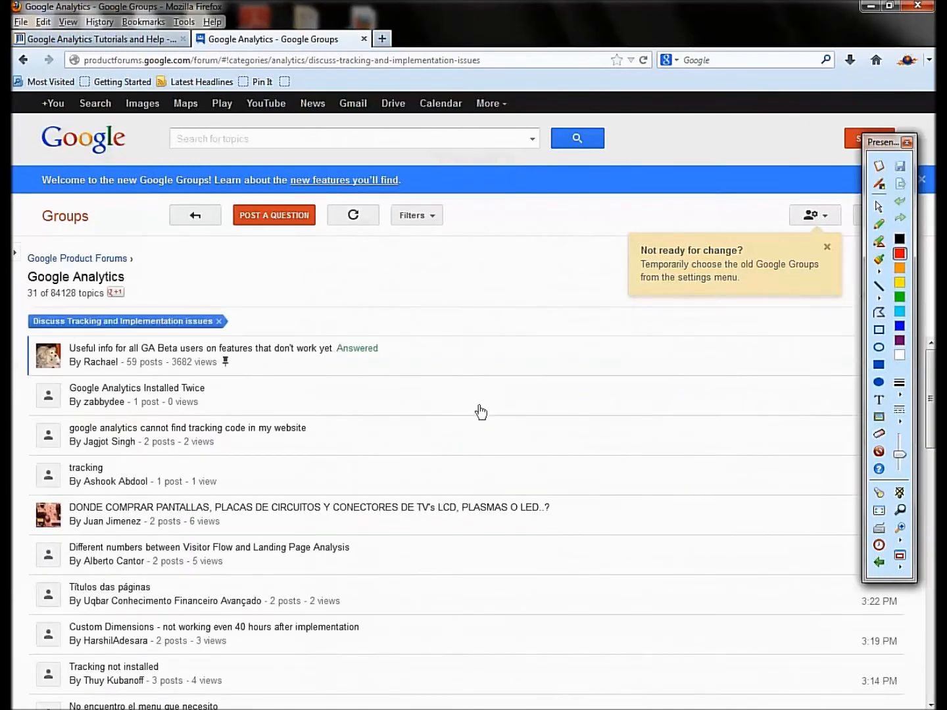
{"action": "mouse_move", "coordinate": [411, 577]}
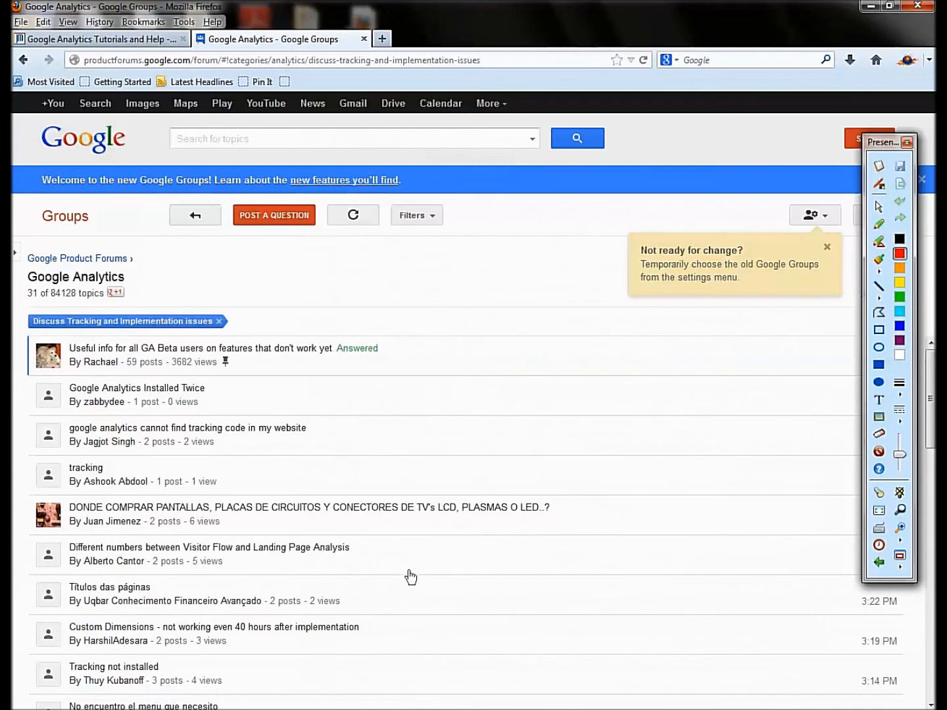
{"action": "mouse_move", "coordinate": [363, 74]}
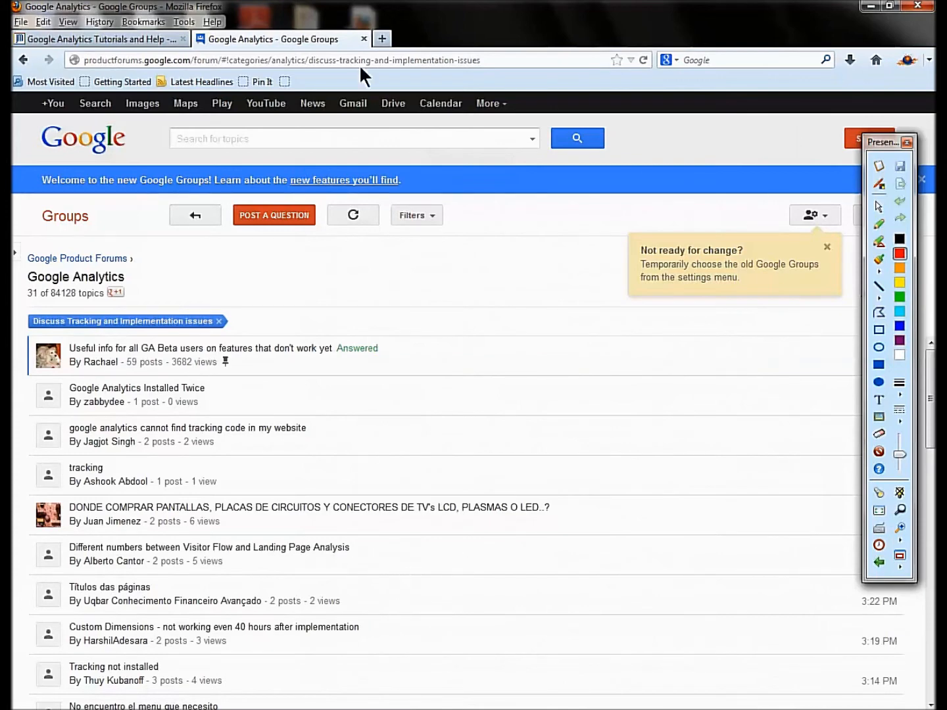
{"action": "mouse_move", "coordinate": [364, 39]}
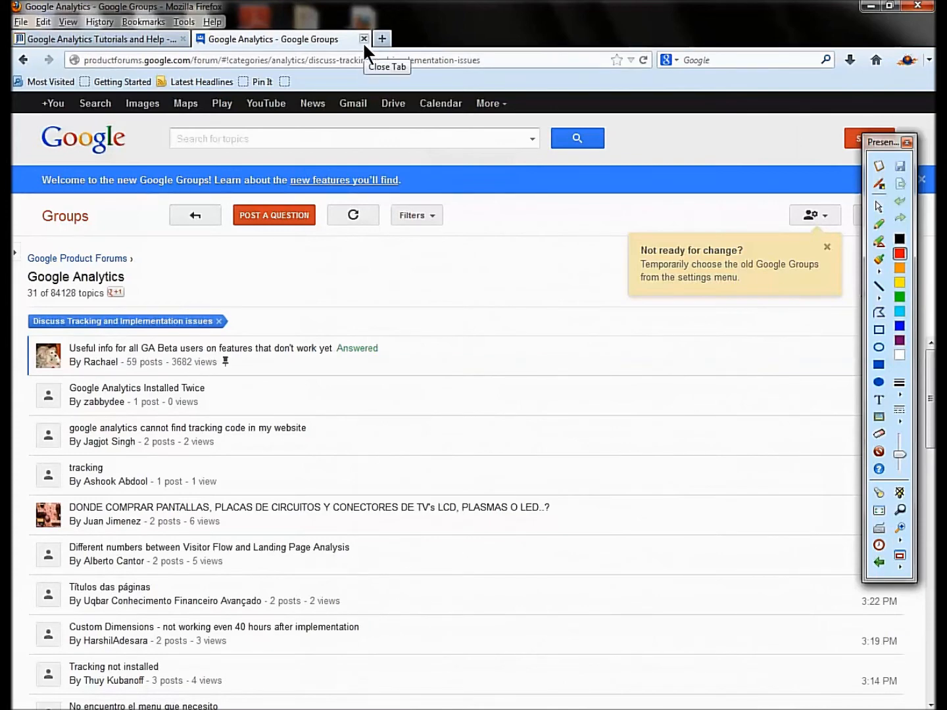
{"action": "left_click", "coordinate": [364, 38]}
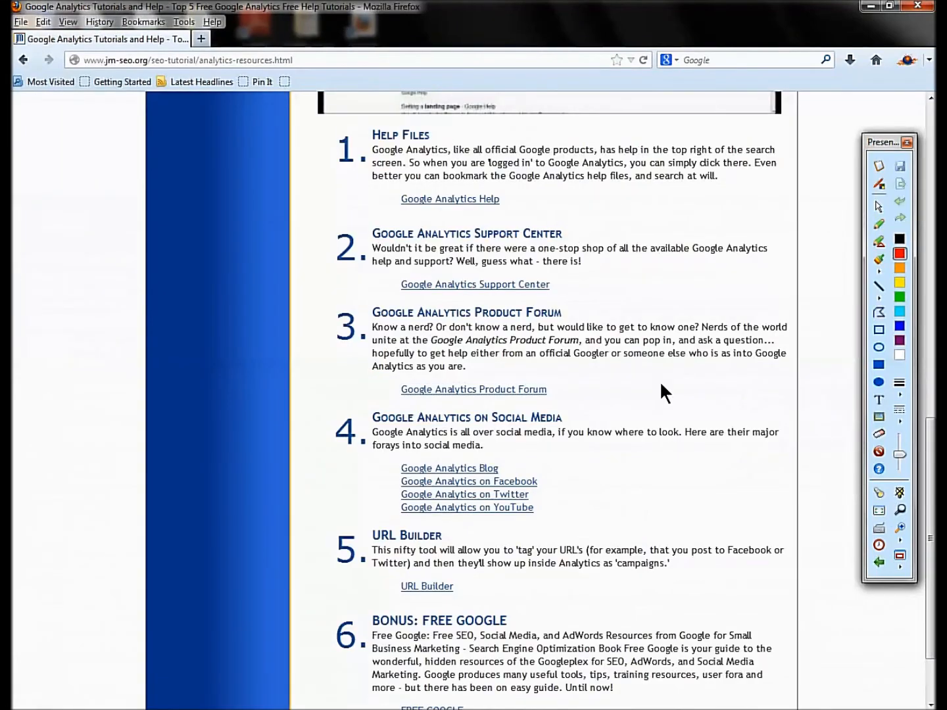
- Highlight the Social Media heading and open the Google Analytics Blog link in a new tab
{"action": "scroll", "scroll_direction": "down", "scroll_amount": 3}
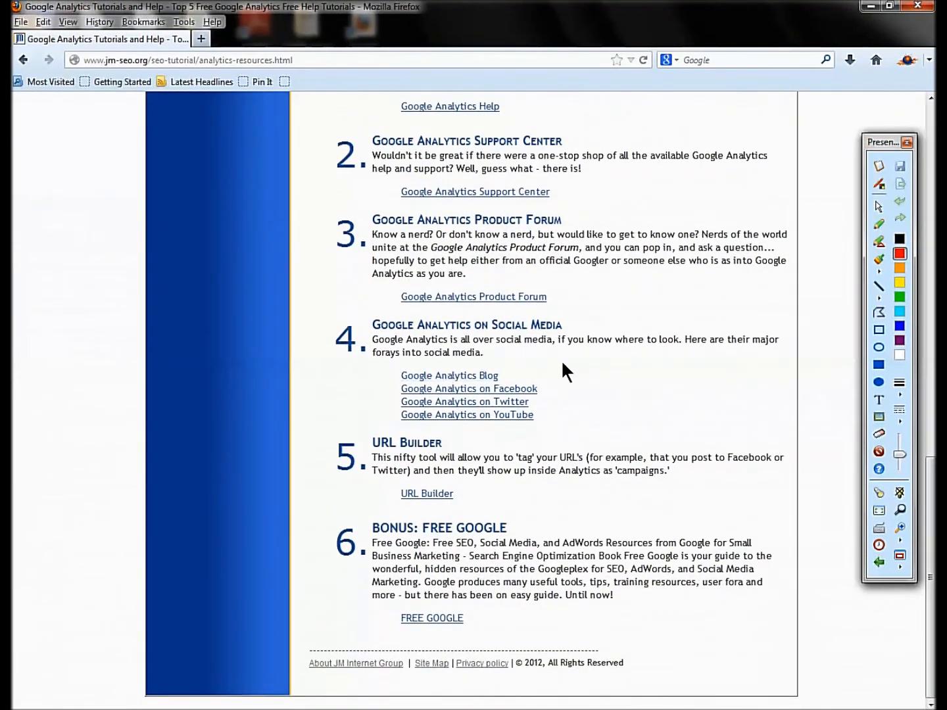
{"action": "double_click", "coordinate": [466, 324]}
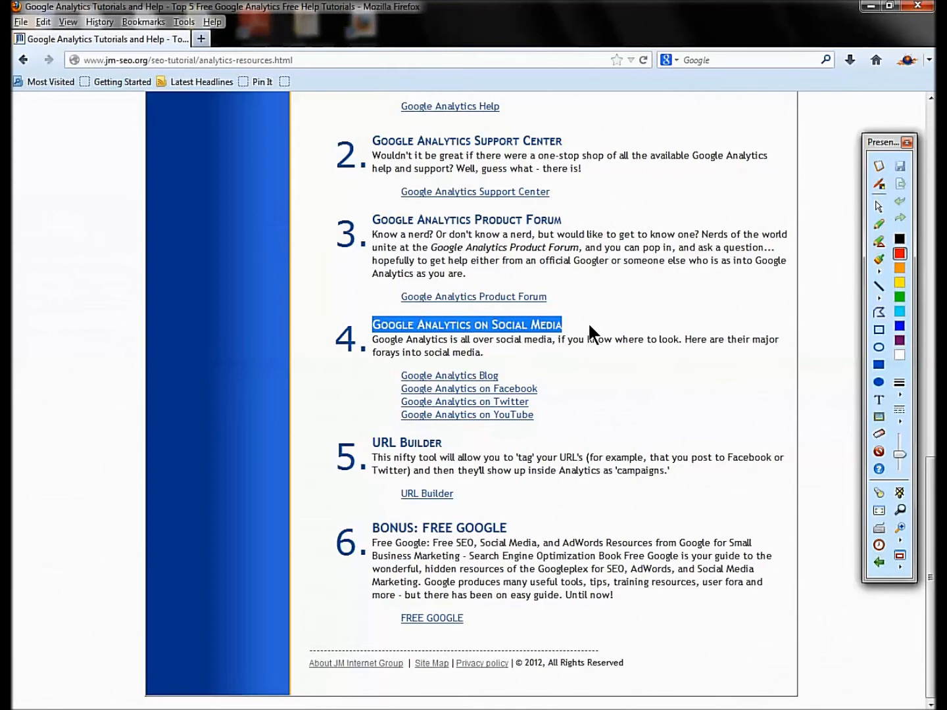
{"action": "mouse_move", "coordinate": [458, 384]}
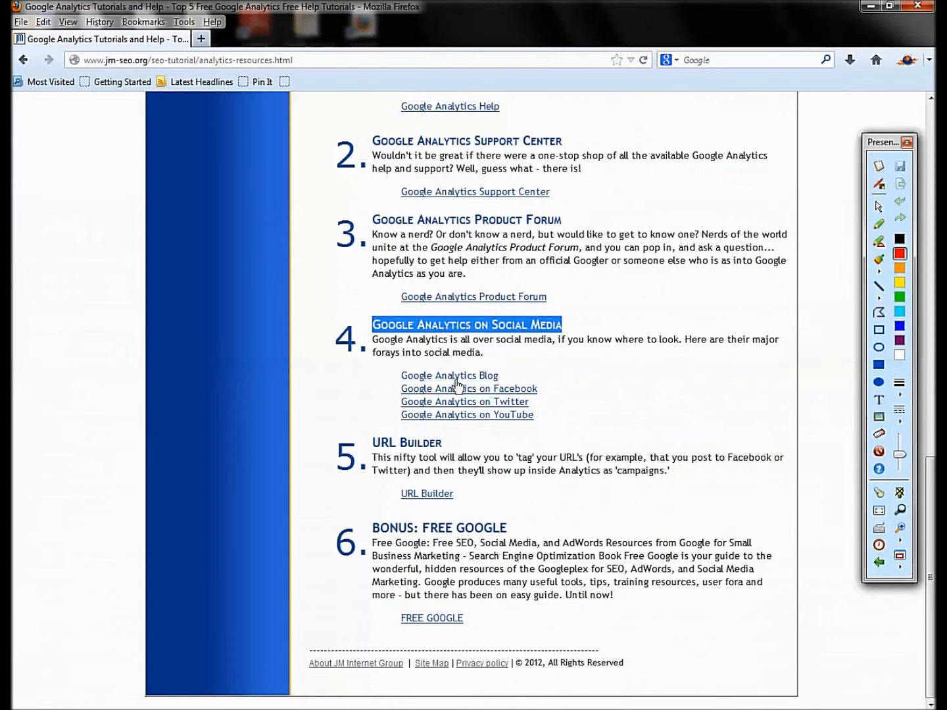
{"action": "left_click", "coordinate": [468, 389]}
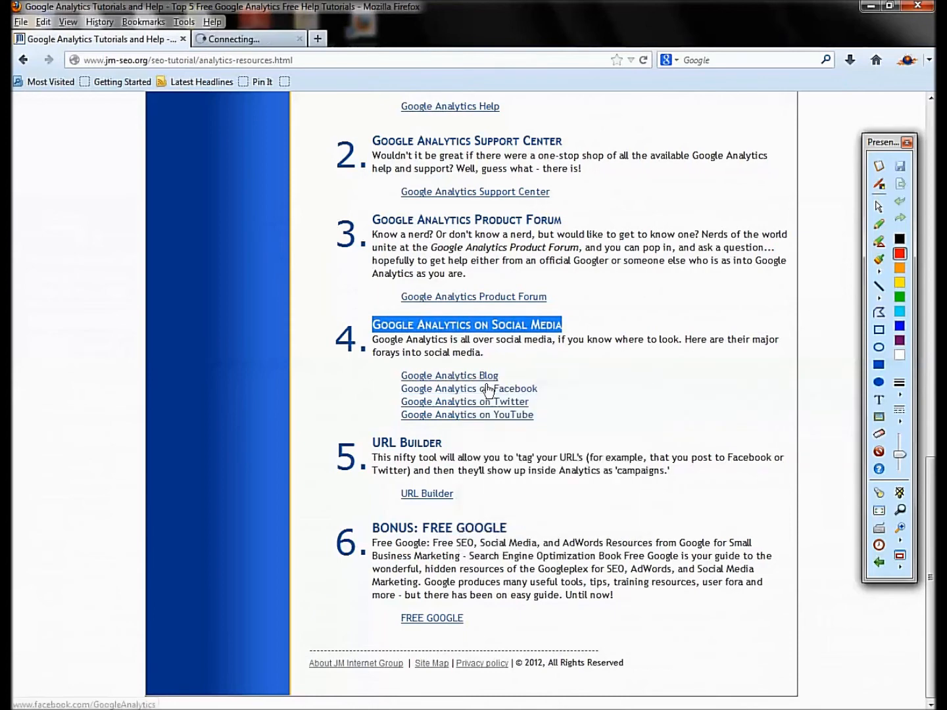
- View the Google Analytics Blog, then close it to return to the resources page
{"action": "left_click", "coordinate": [450, 375]}
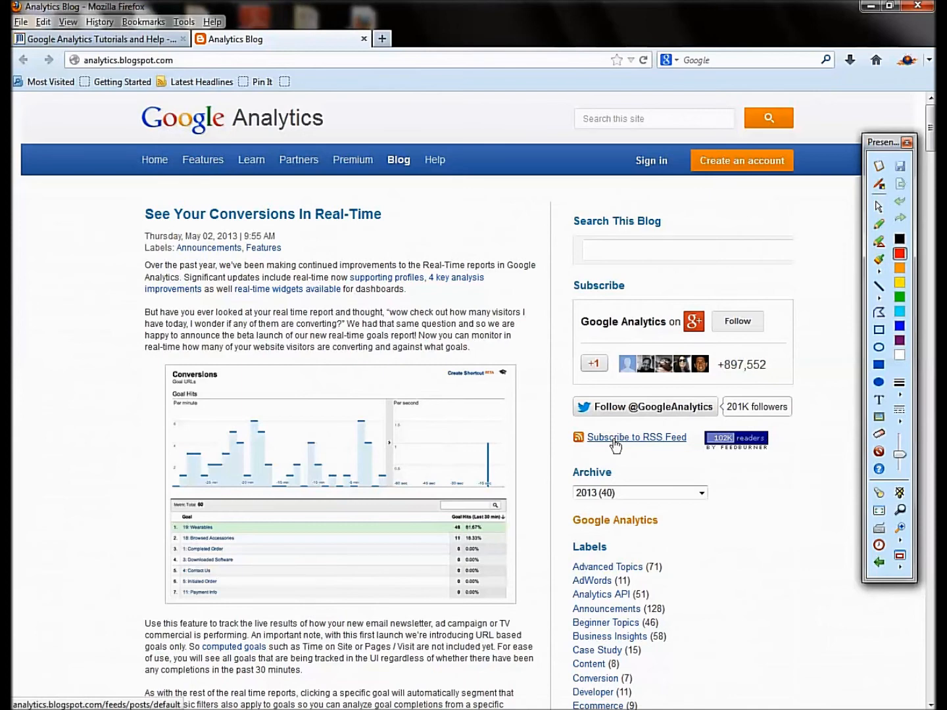
{"action": "mouse_move", "coordinate": [644, 448]}
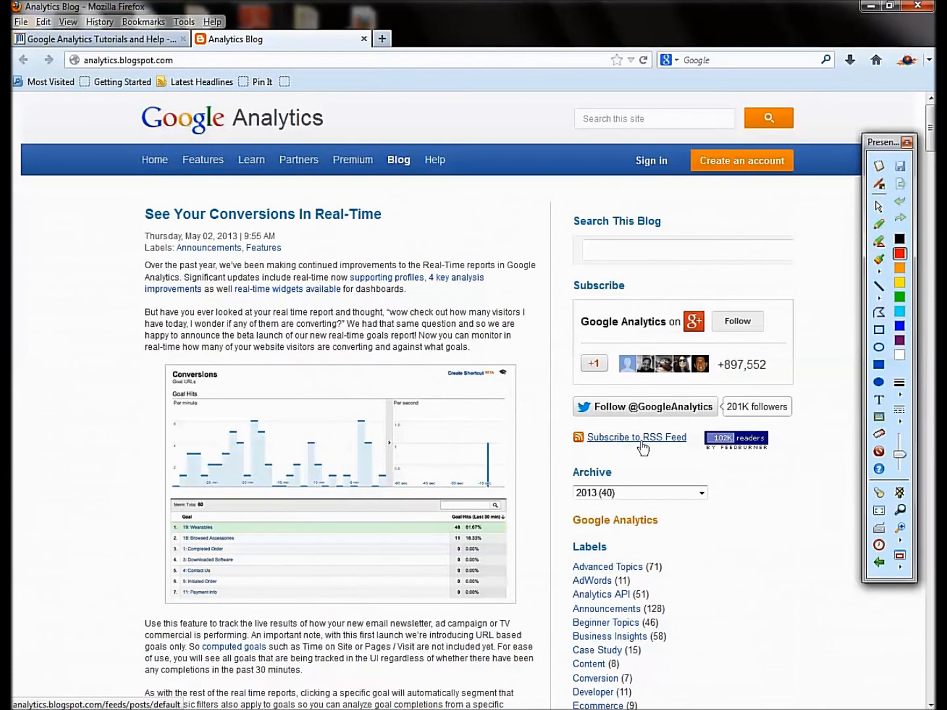
{"action": "mouse_move", "coordinate": [335, 78]}
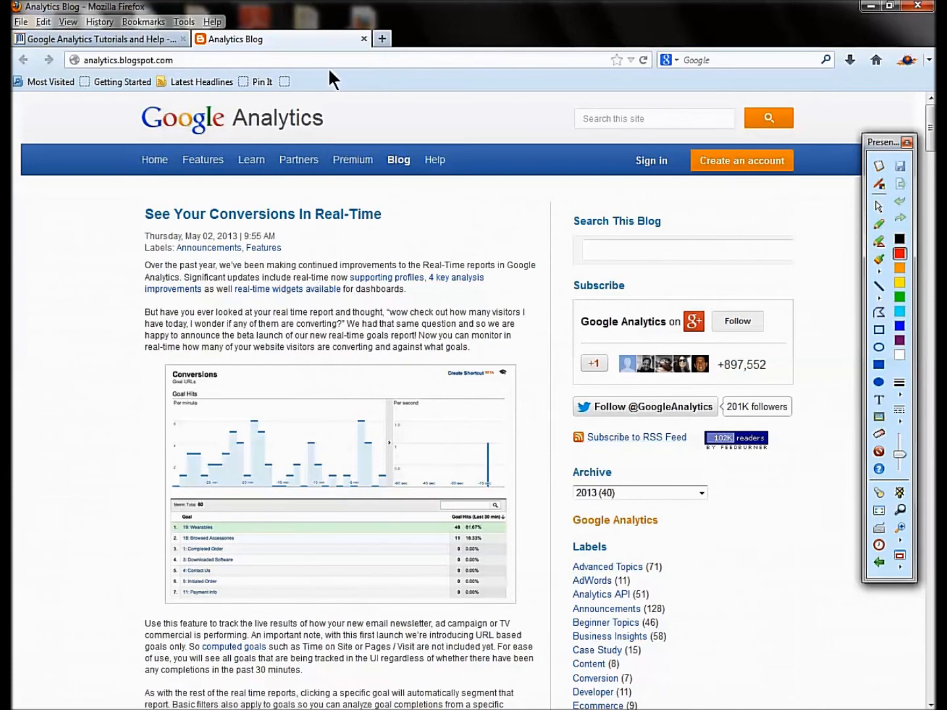
{"action": "left_click", "coordinate": [99, 39]}
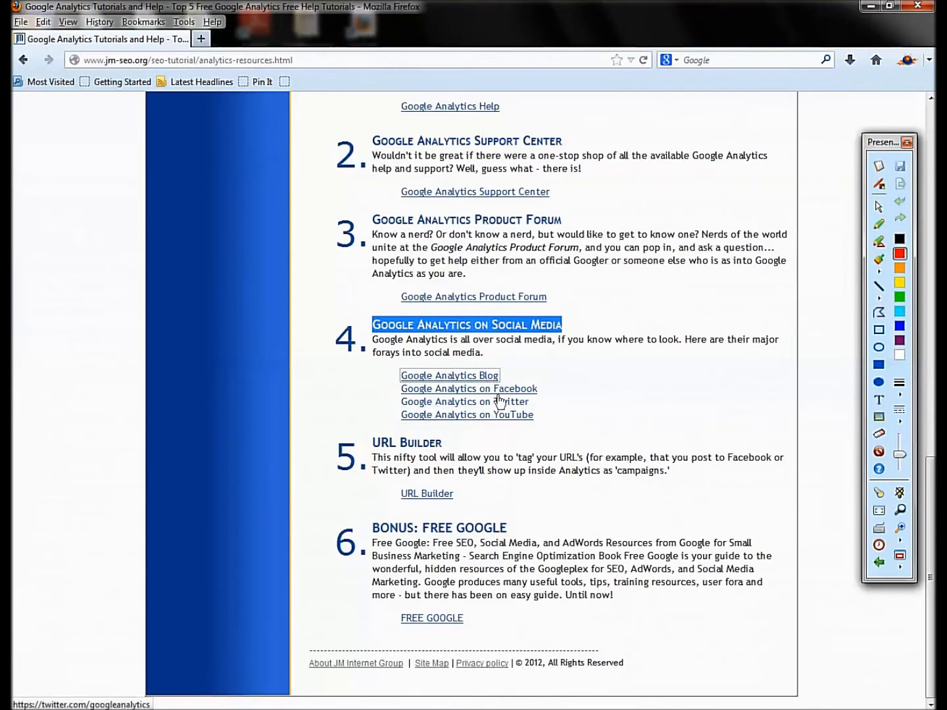
{"action": "left_click", "coordinate": [463, 401]}
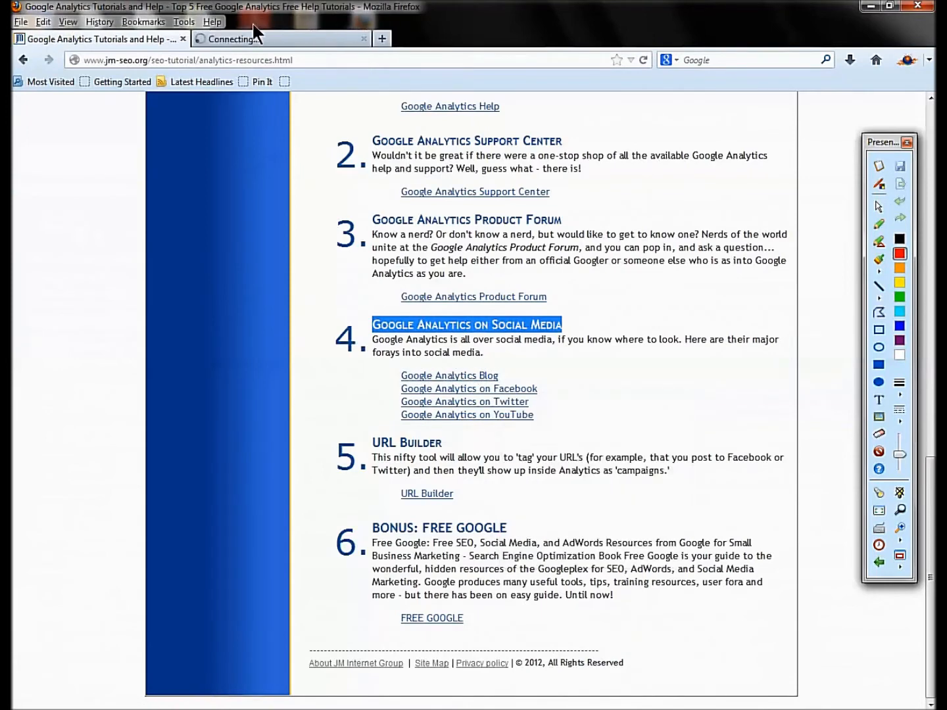
{"action": "left_click", "coordinate": [468, 389]}
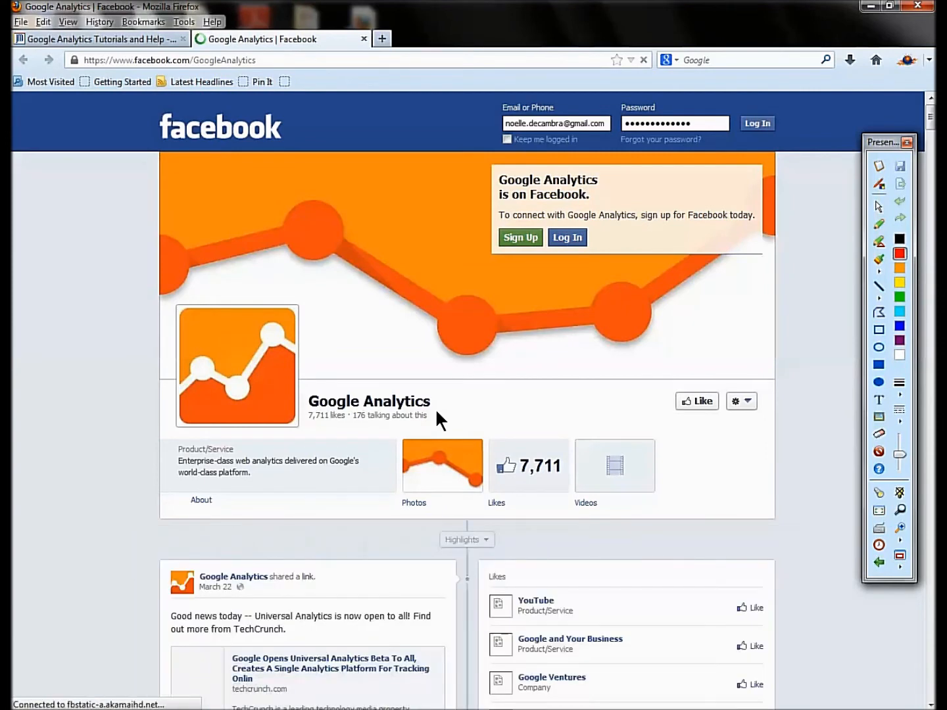
{"action": "scroll", "scroll_direction": "down", "scroll_amount": 3}
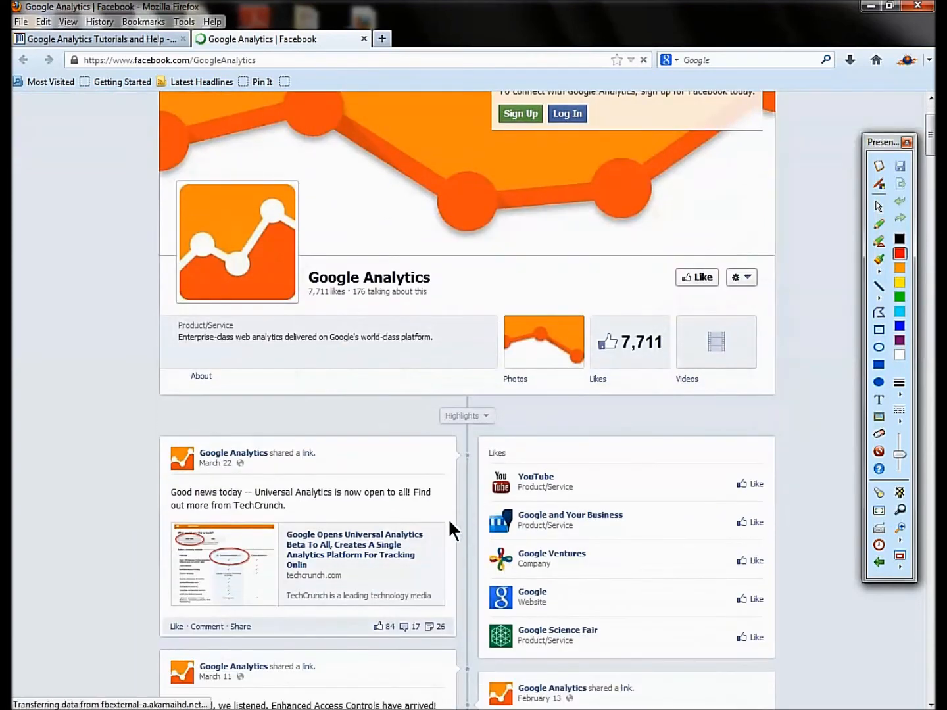
{"action": "scroll", "scroll_direction": "down", "scroll_amount": 3}
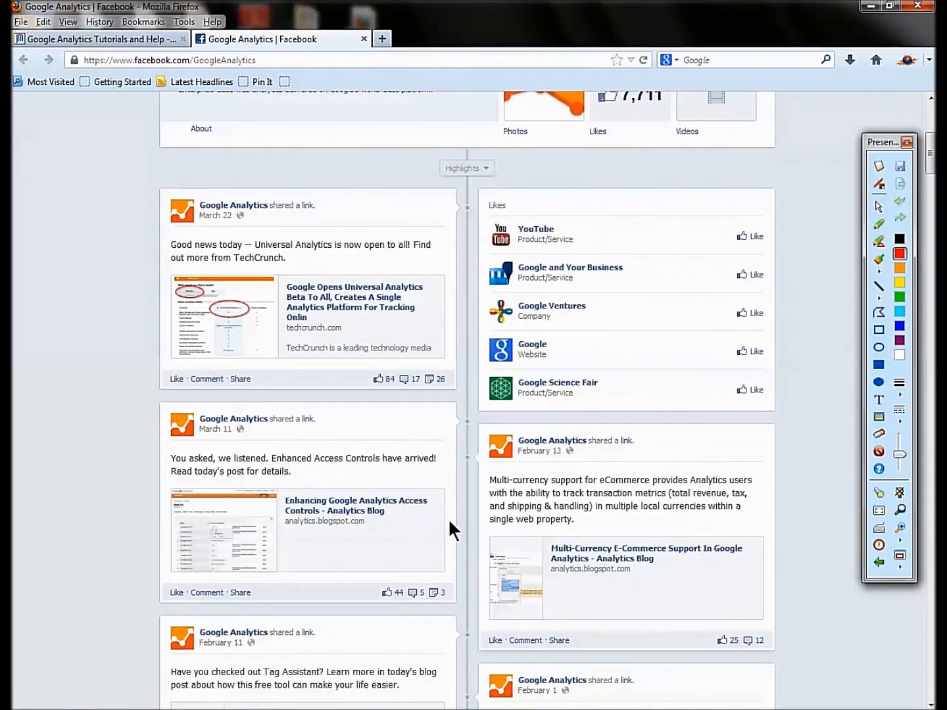
{"action": "scroll", "scroll_direction": "down", "scroll_amount": 3}
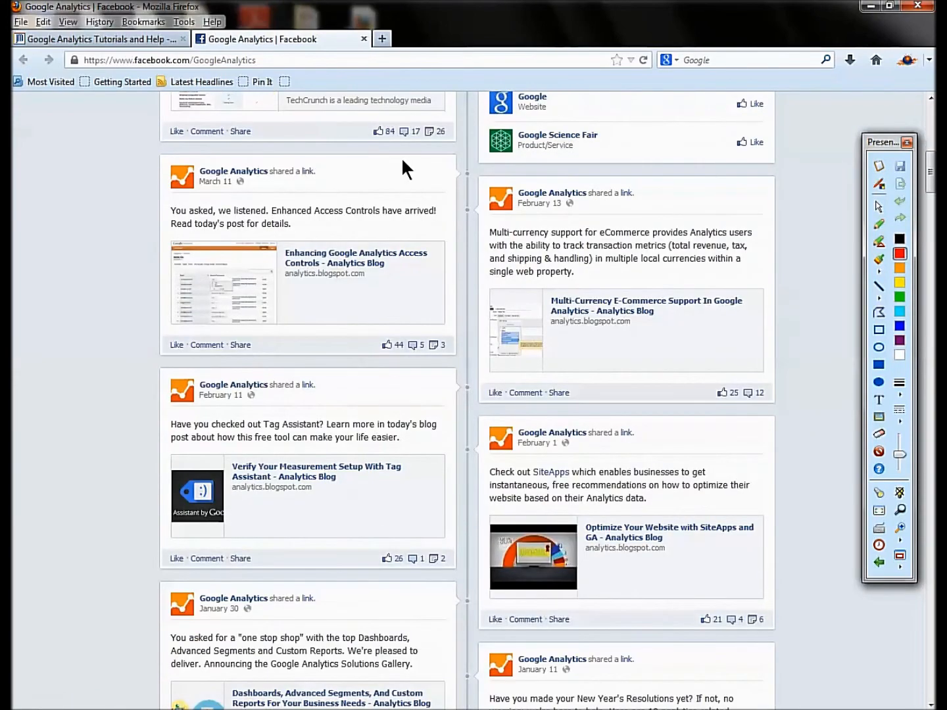
{"action": "left_click", "coordinate": [99, 40]}
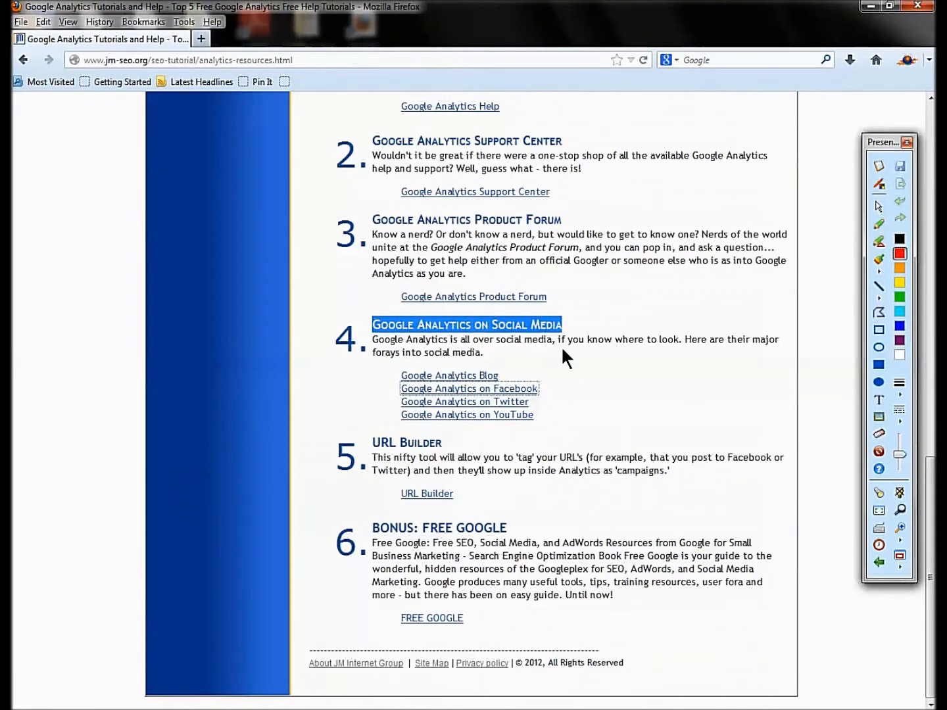
{"action": "left_click", "coordinate": [468, 388]}
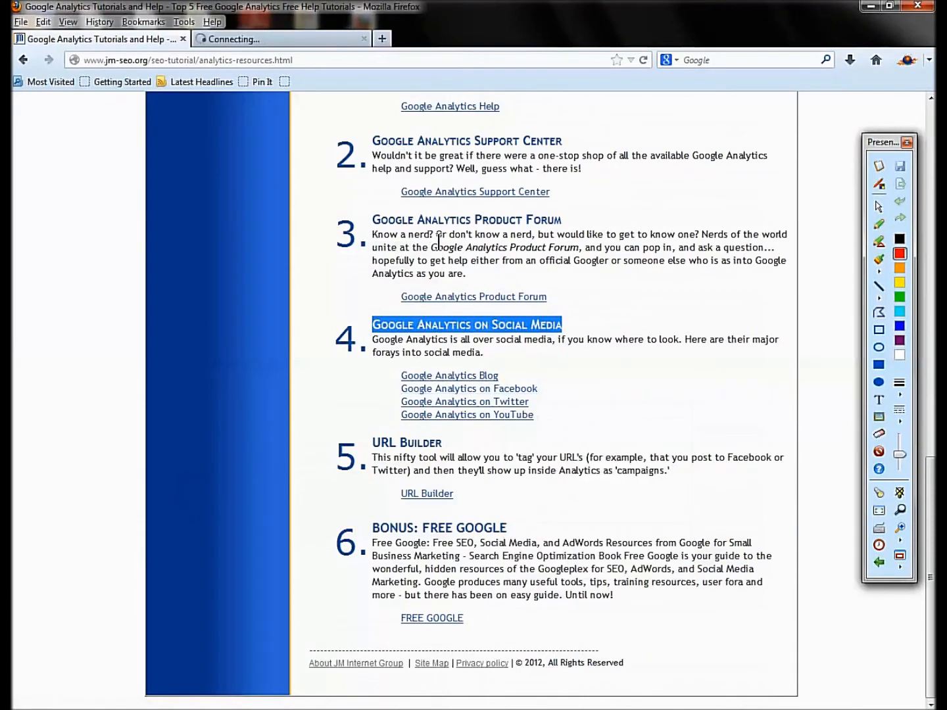
{"action": "left_click", "coordinate": [463, 401]}
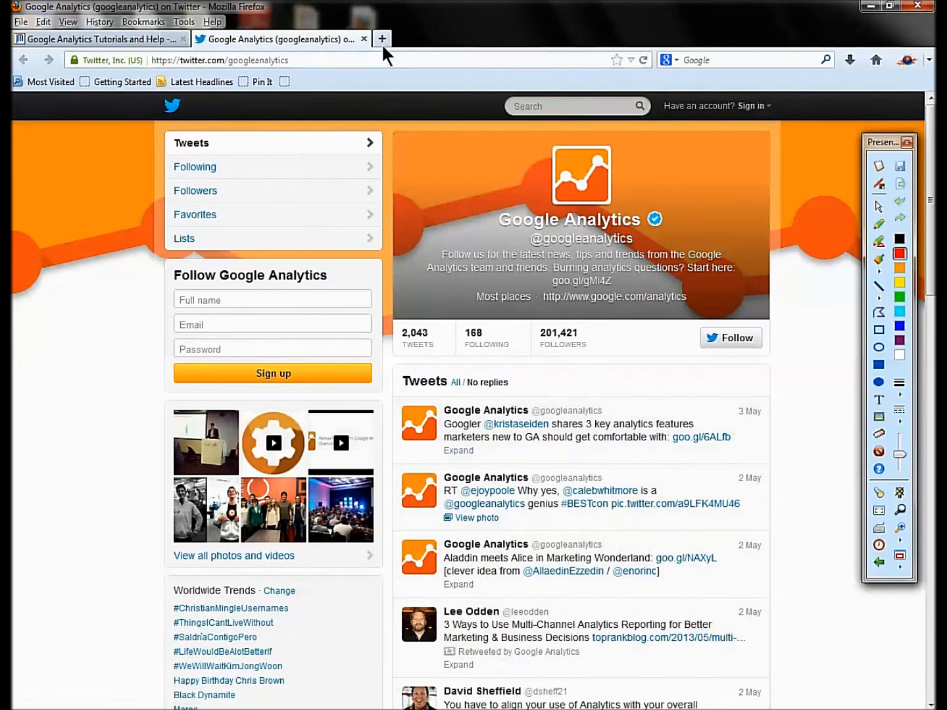
{"action": "left_click", "coordinate": [99, 38]}
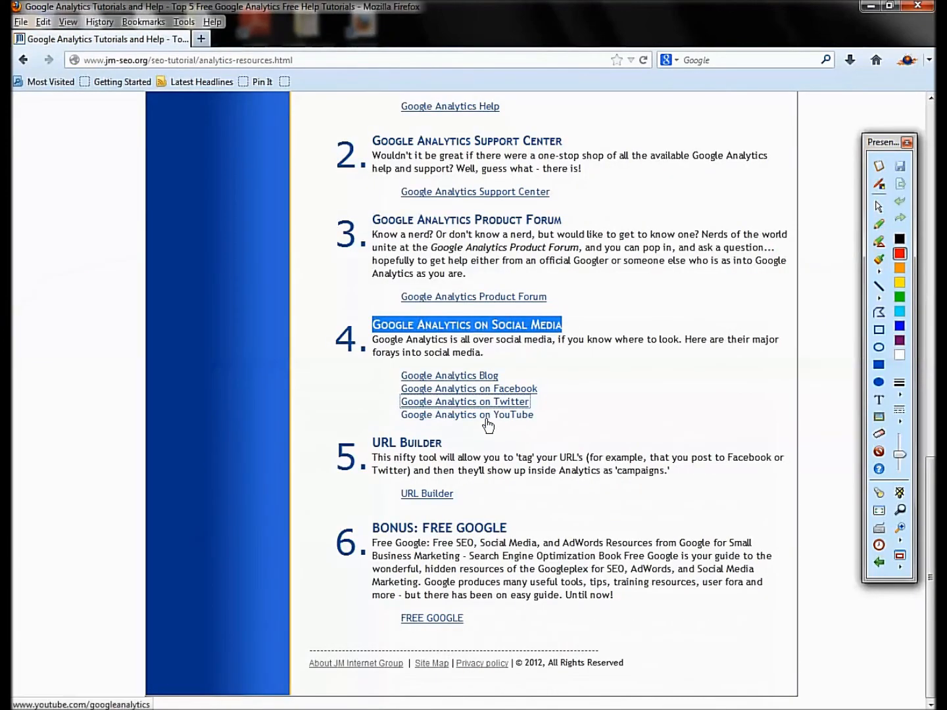
{"action": "left_click", "coordinate": [467, 416]}
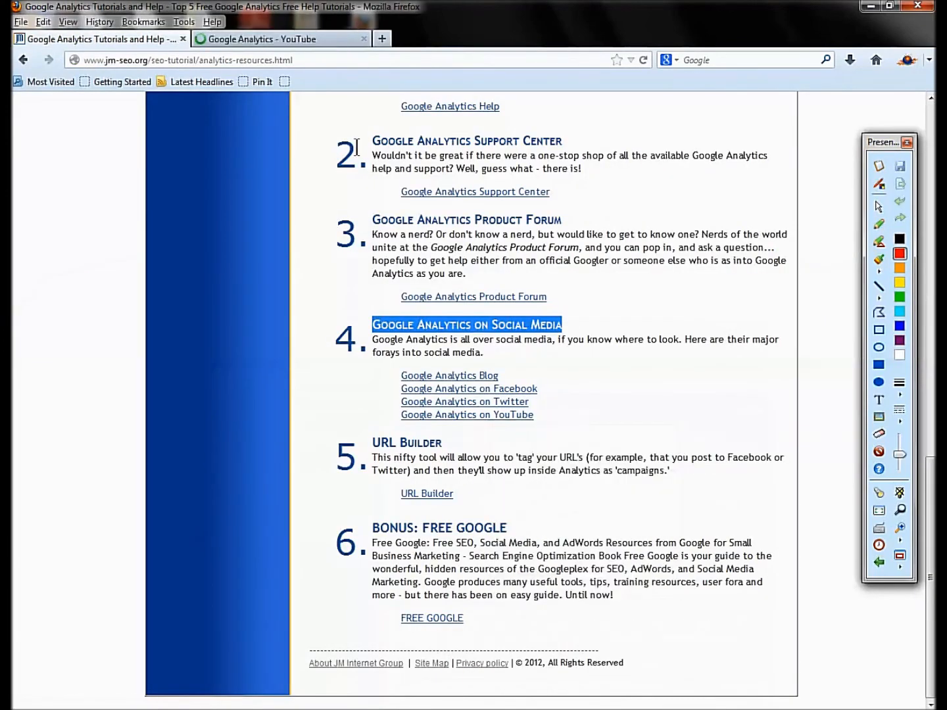
{"action": "left_click", "coordinate": [466, 415]}
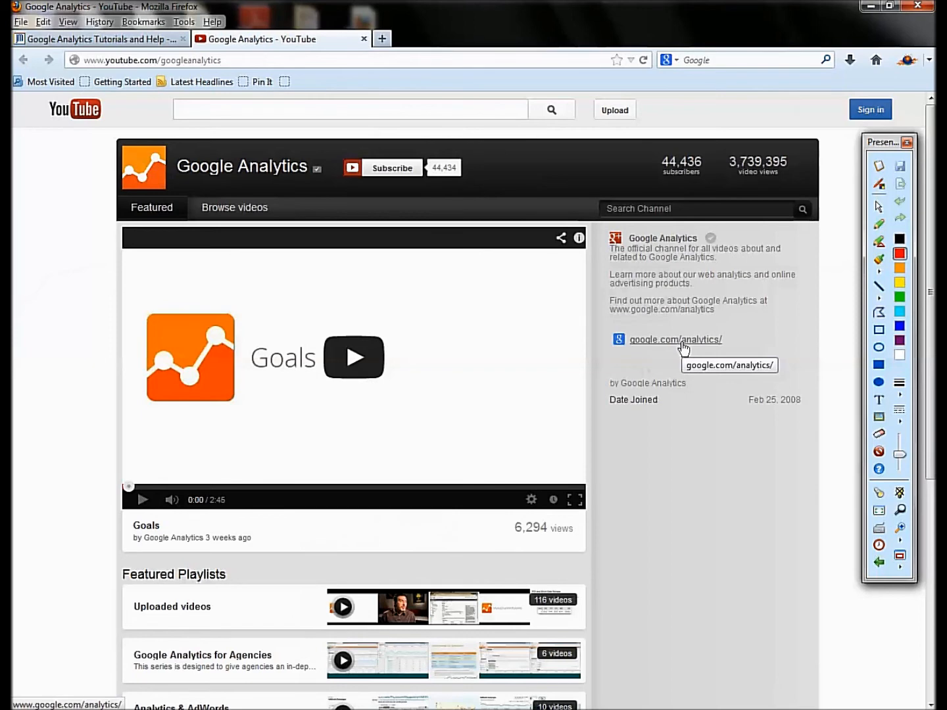
{"action": "mouse_move", "coordinate": [361, 50]}
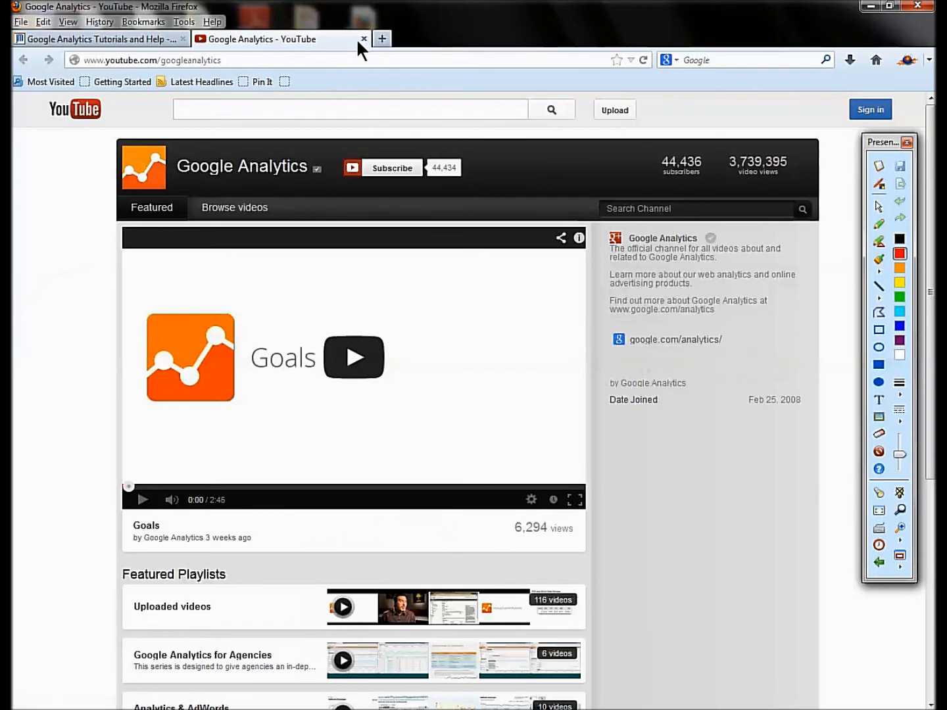
{"action": "left_click", "coordinate": [363, 40]}
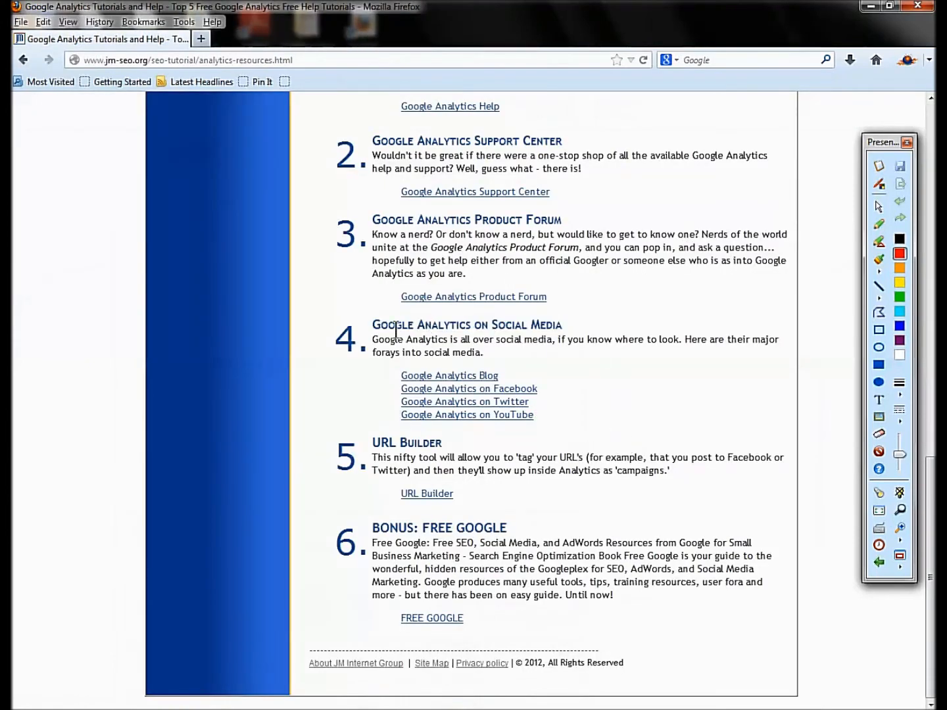
- Open the URL Builder link in a new tab and switch to the URL builder help page
{"action": "double_click", "coordinate": [466, 324]}
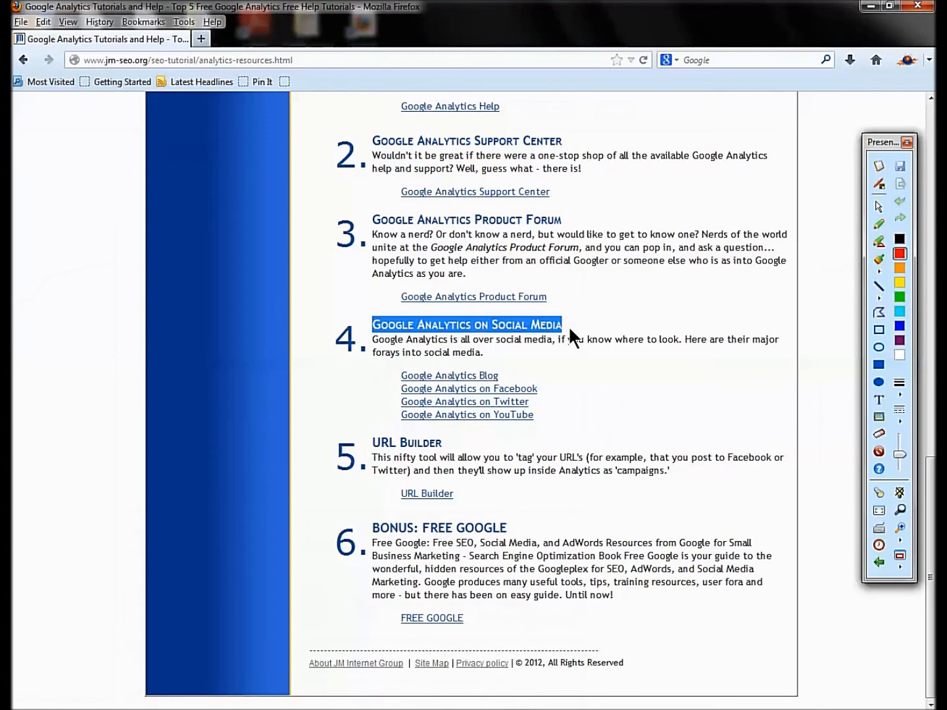
{"action": "right_click", "coordinate": [426, 493]}
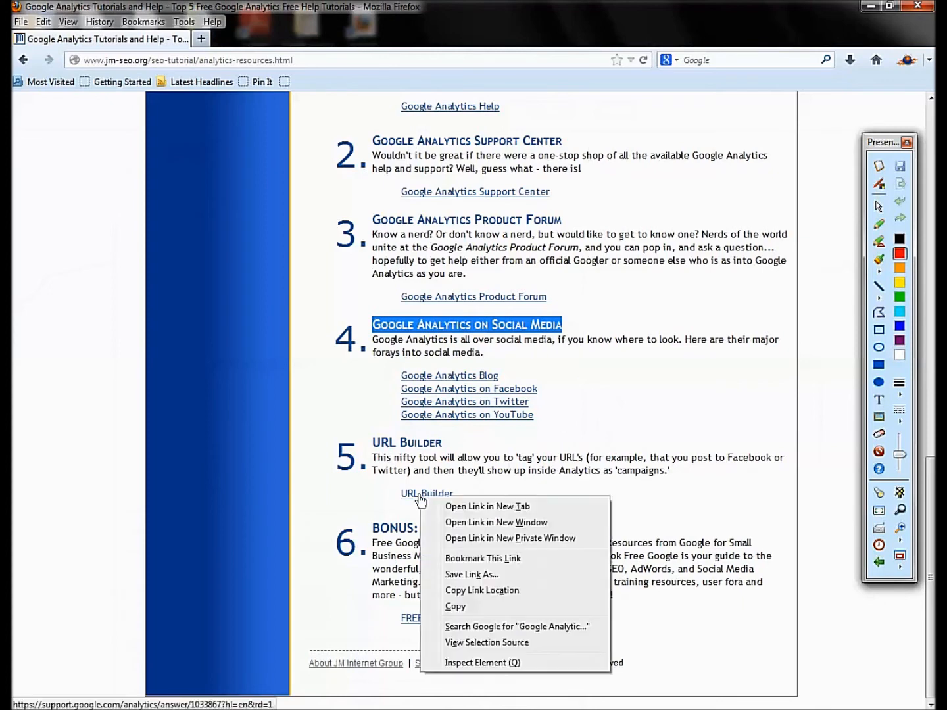
{"action": "left_click", "coordinate": [486, 506]}
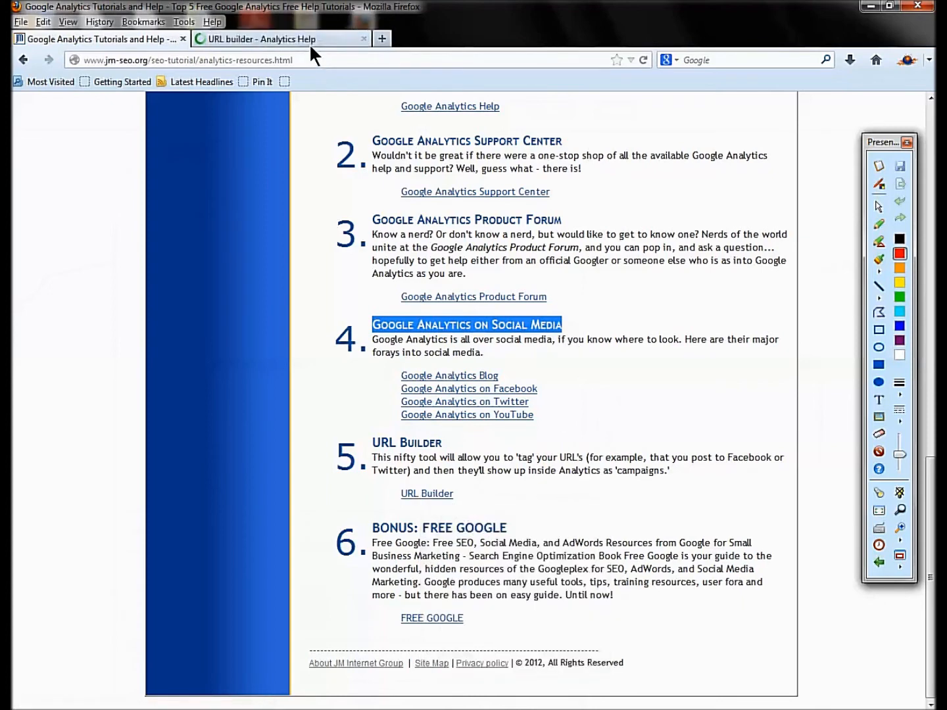
{"action": "left_click", "coordinate": [281, 38]}
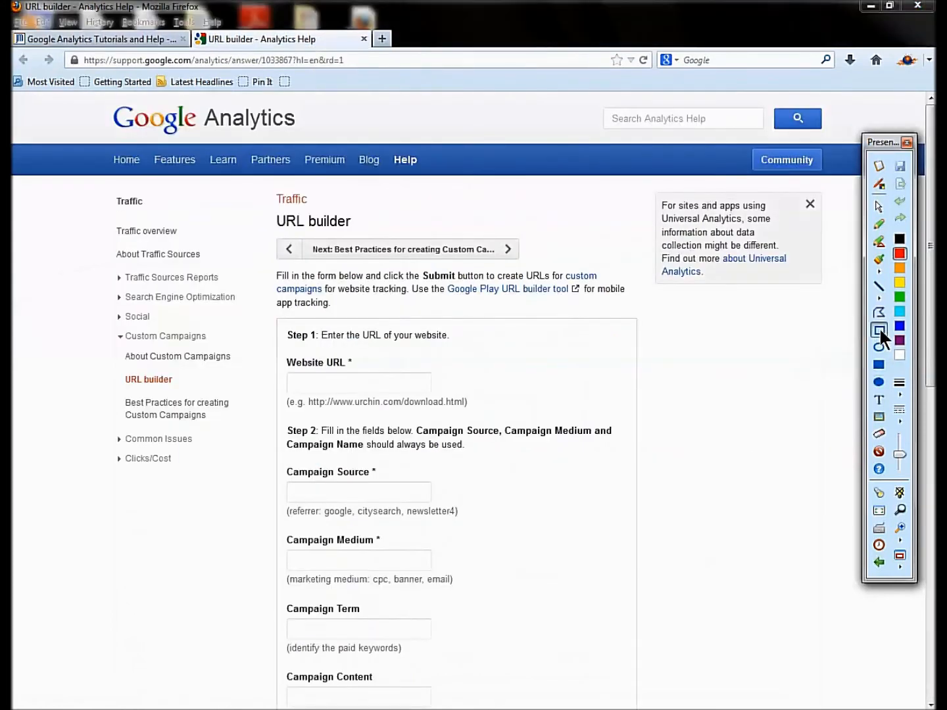
- Close the URL builder - Analytics Help page to return to the resources list
{"action": "left_click", "coordinate": [879, 184]}
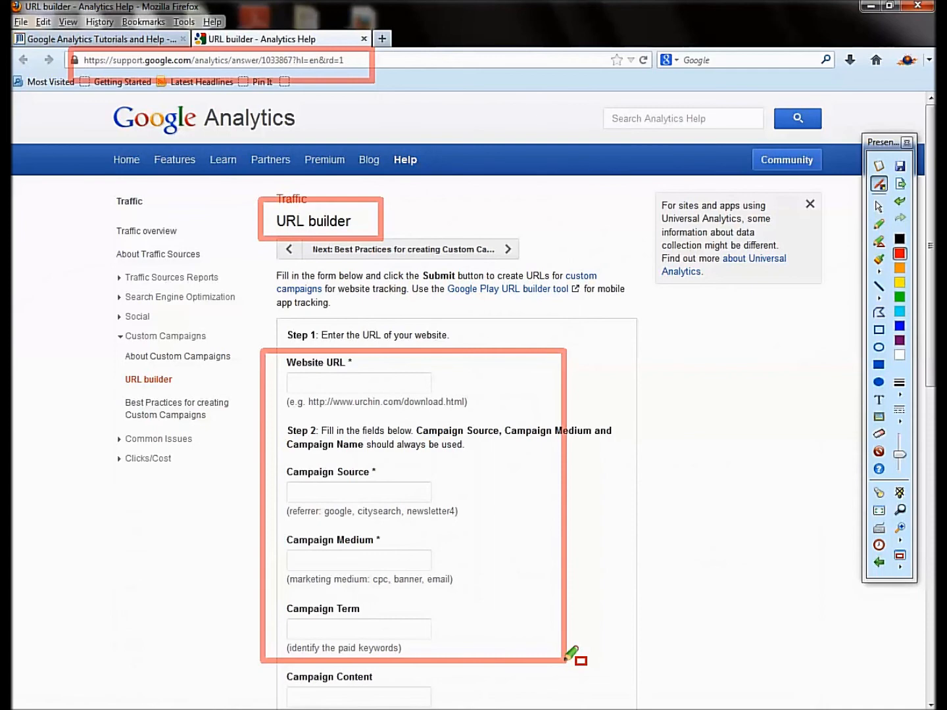
{"action": "mouse_move", "coordinate": [457, 567]}
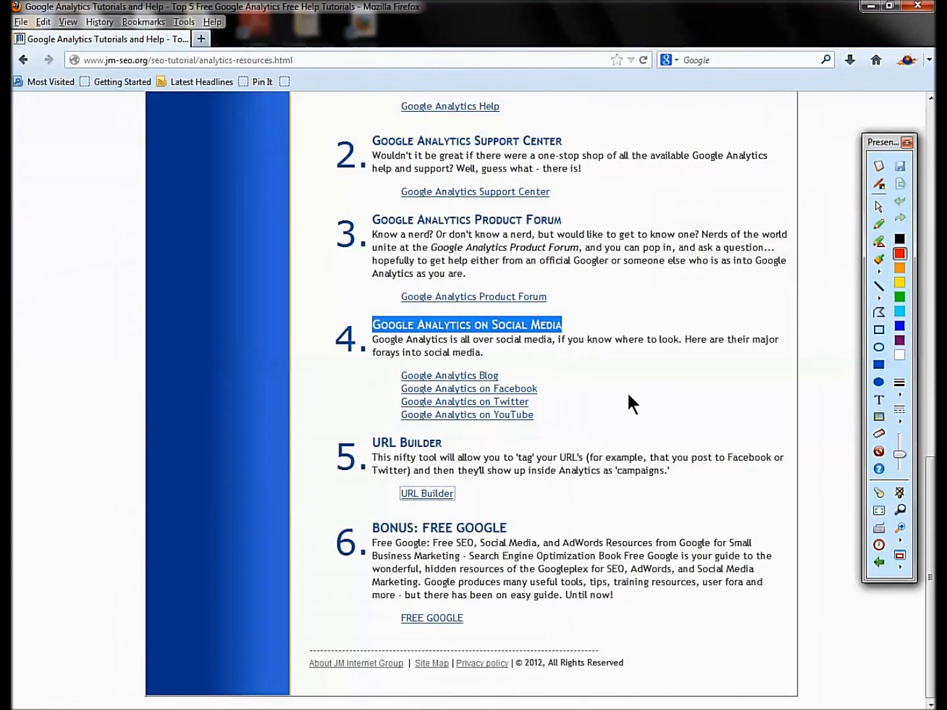
- Scroll the Google Analytics Tutorials and Help page back up to its title and introduction
{"action": "scroll", "scroll_direction": "up", "scroll_amount": 3}
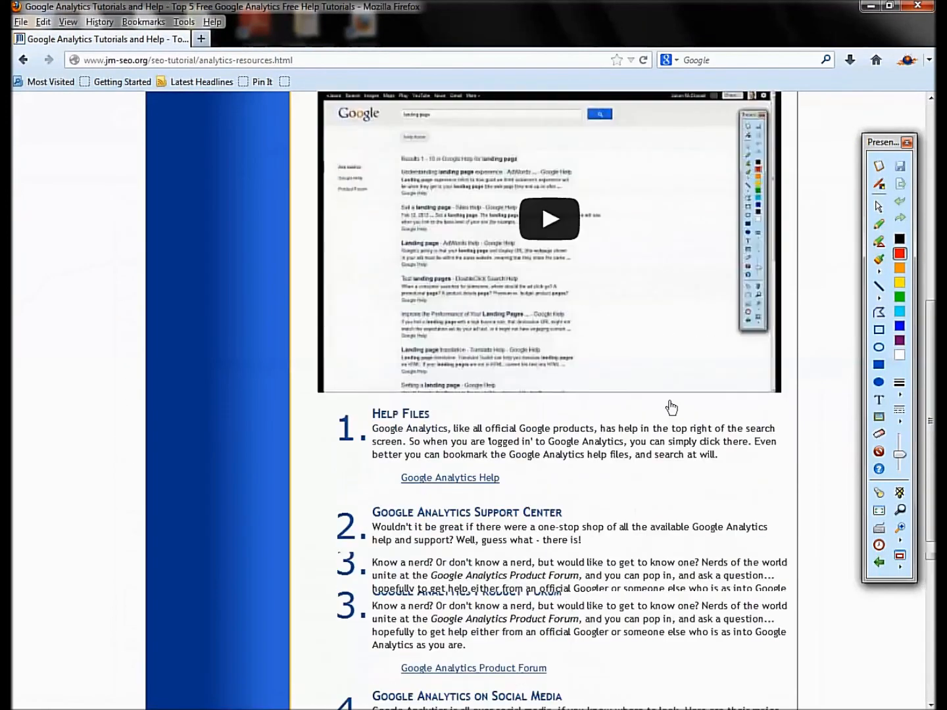
{"action": "scroll", "scroll_direction": "up", "scroll_amount": 3}
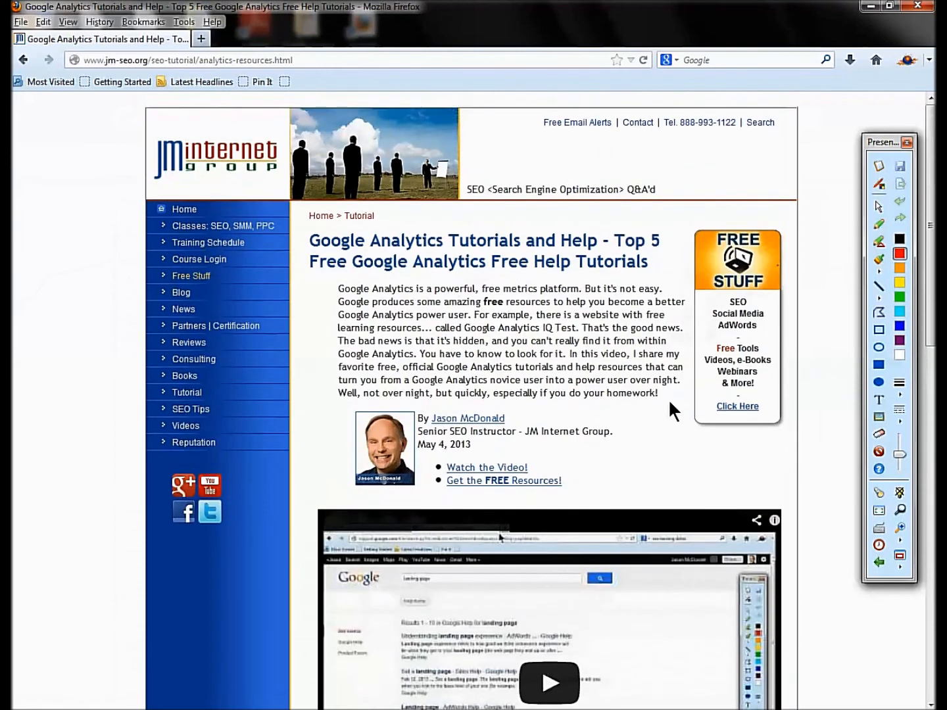
{"action": "mouse_move", "coordinate": [395, 295]}
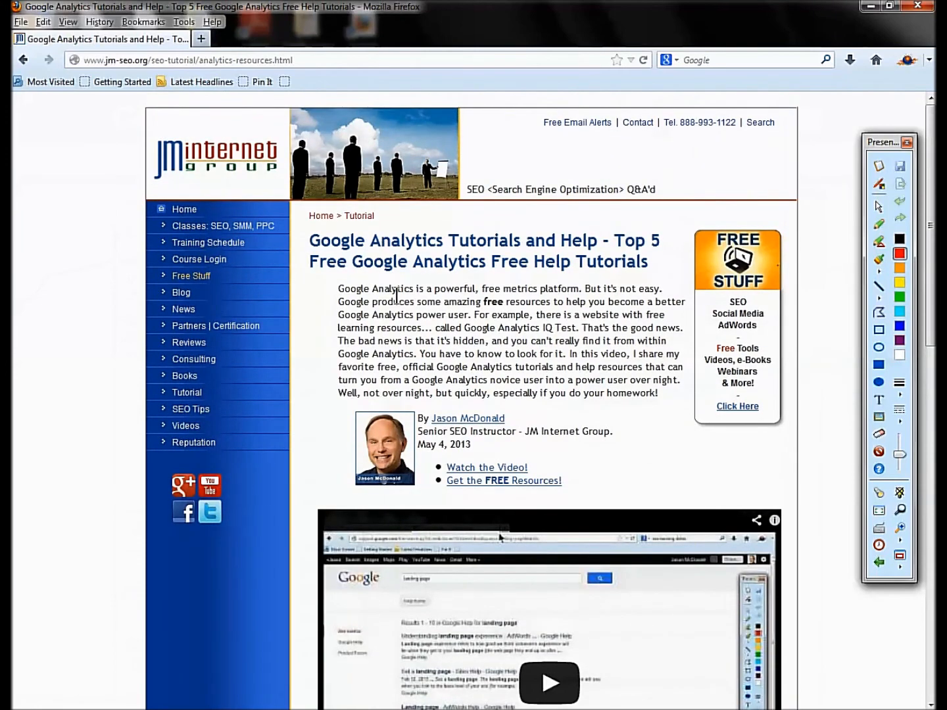